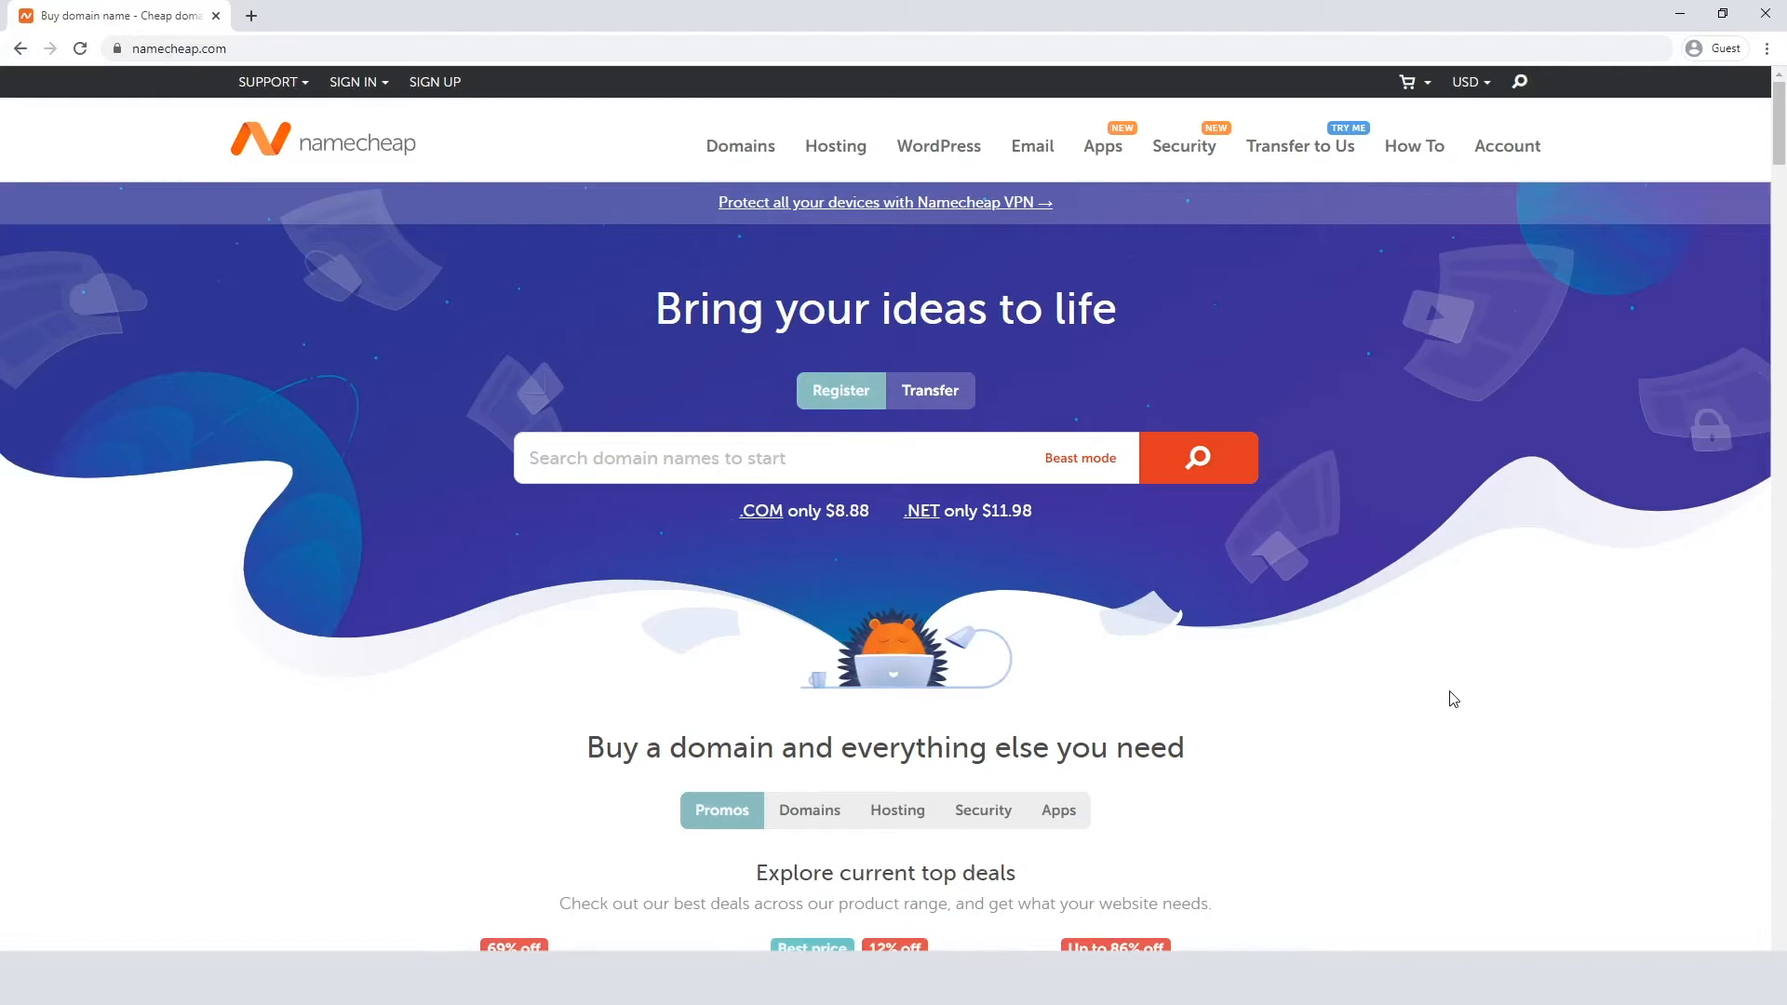
mouse_move(1212, 557)
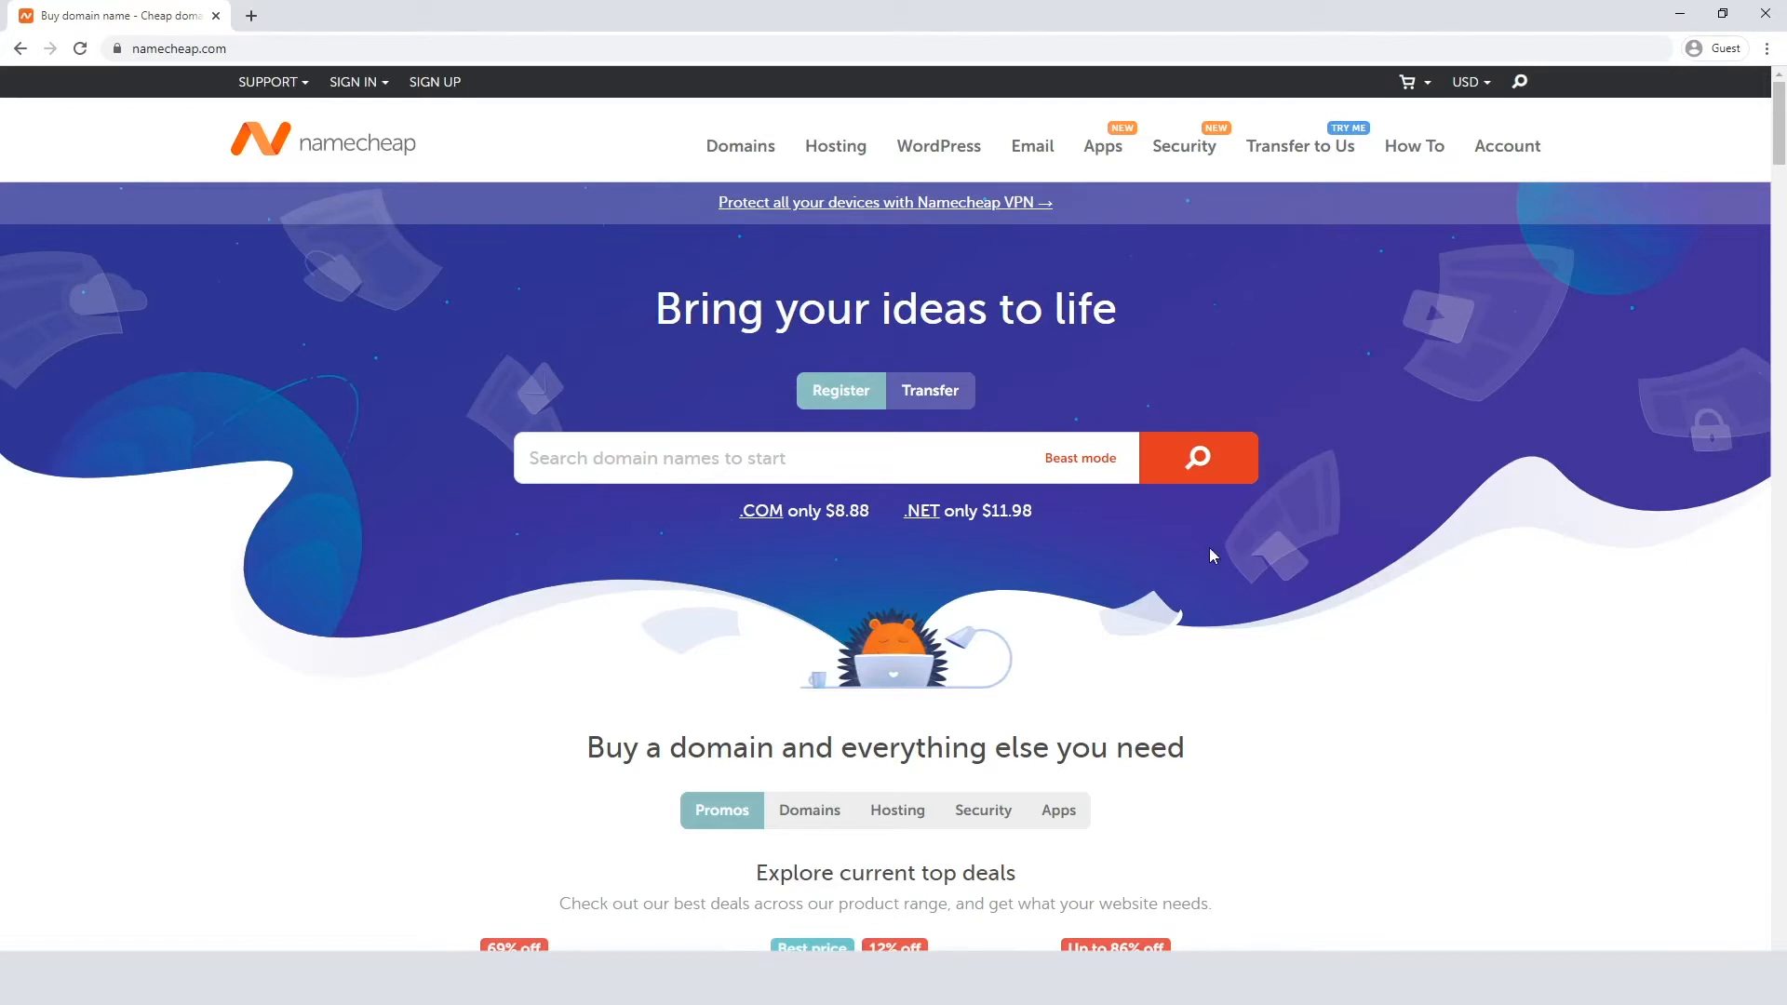
Sign in to the nctutorial Namecheap account to reach the dashboard
left_click(354, 80)
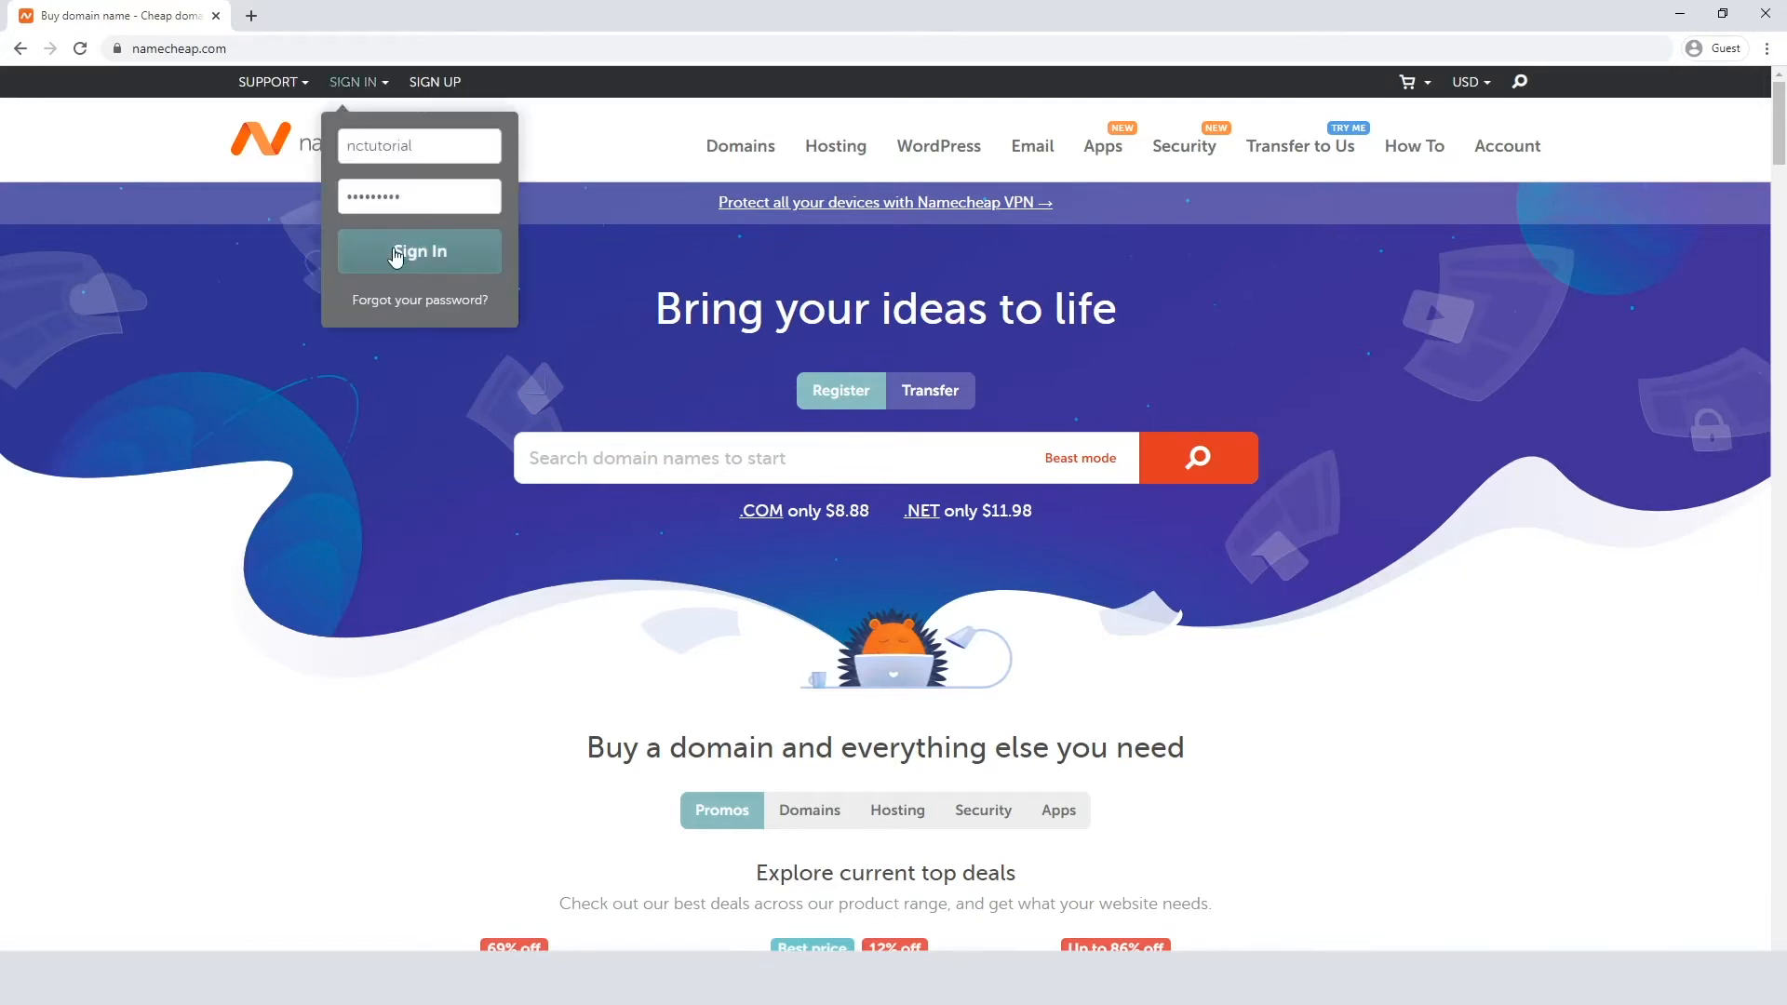
left_click(418, 252)
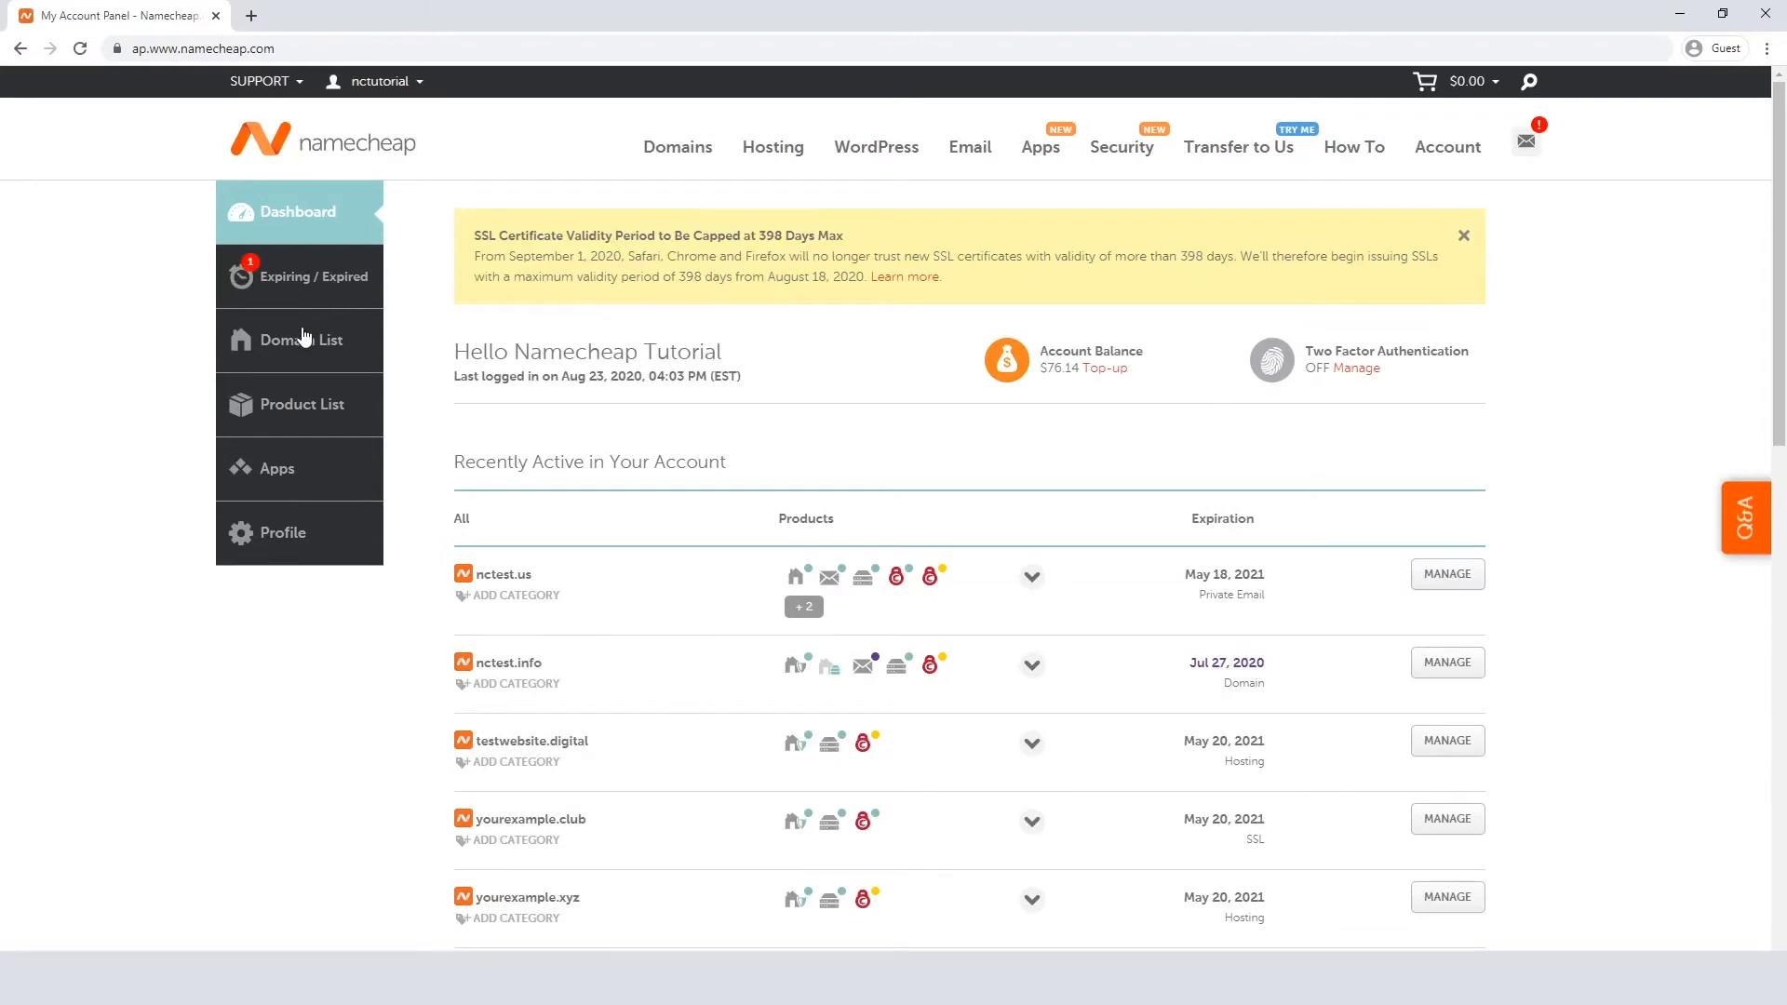
Go to the Domain List and manage the nctest.info domain
left_click(304, 339)
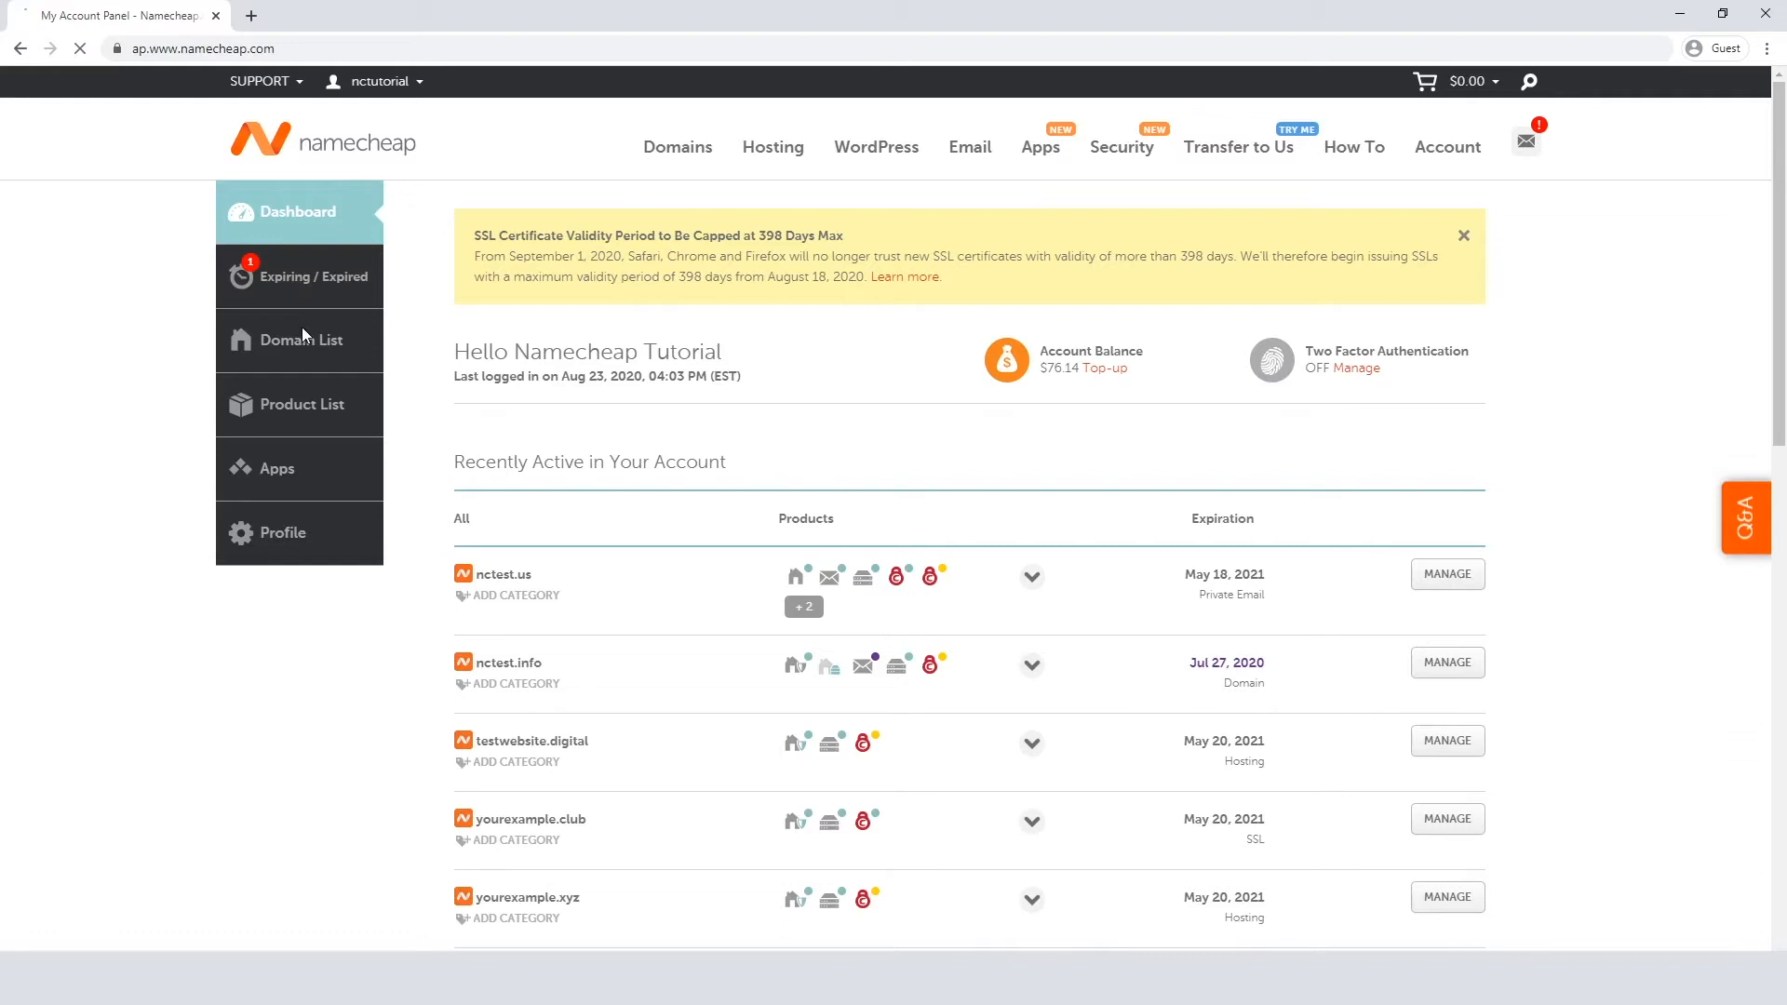
left_click(307, 339)
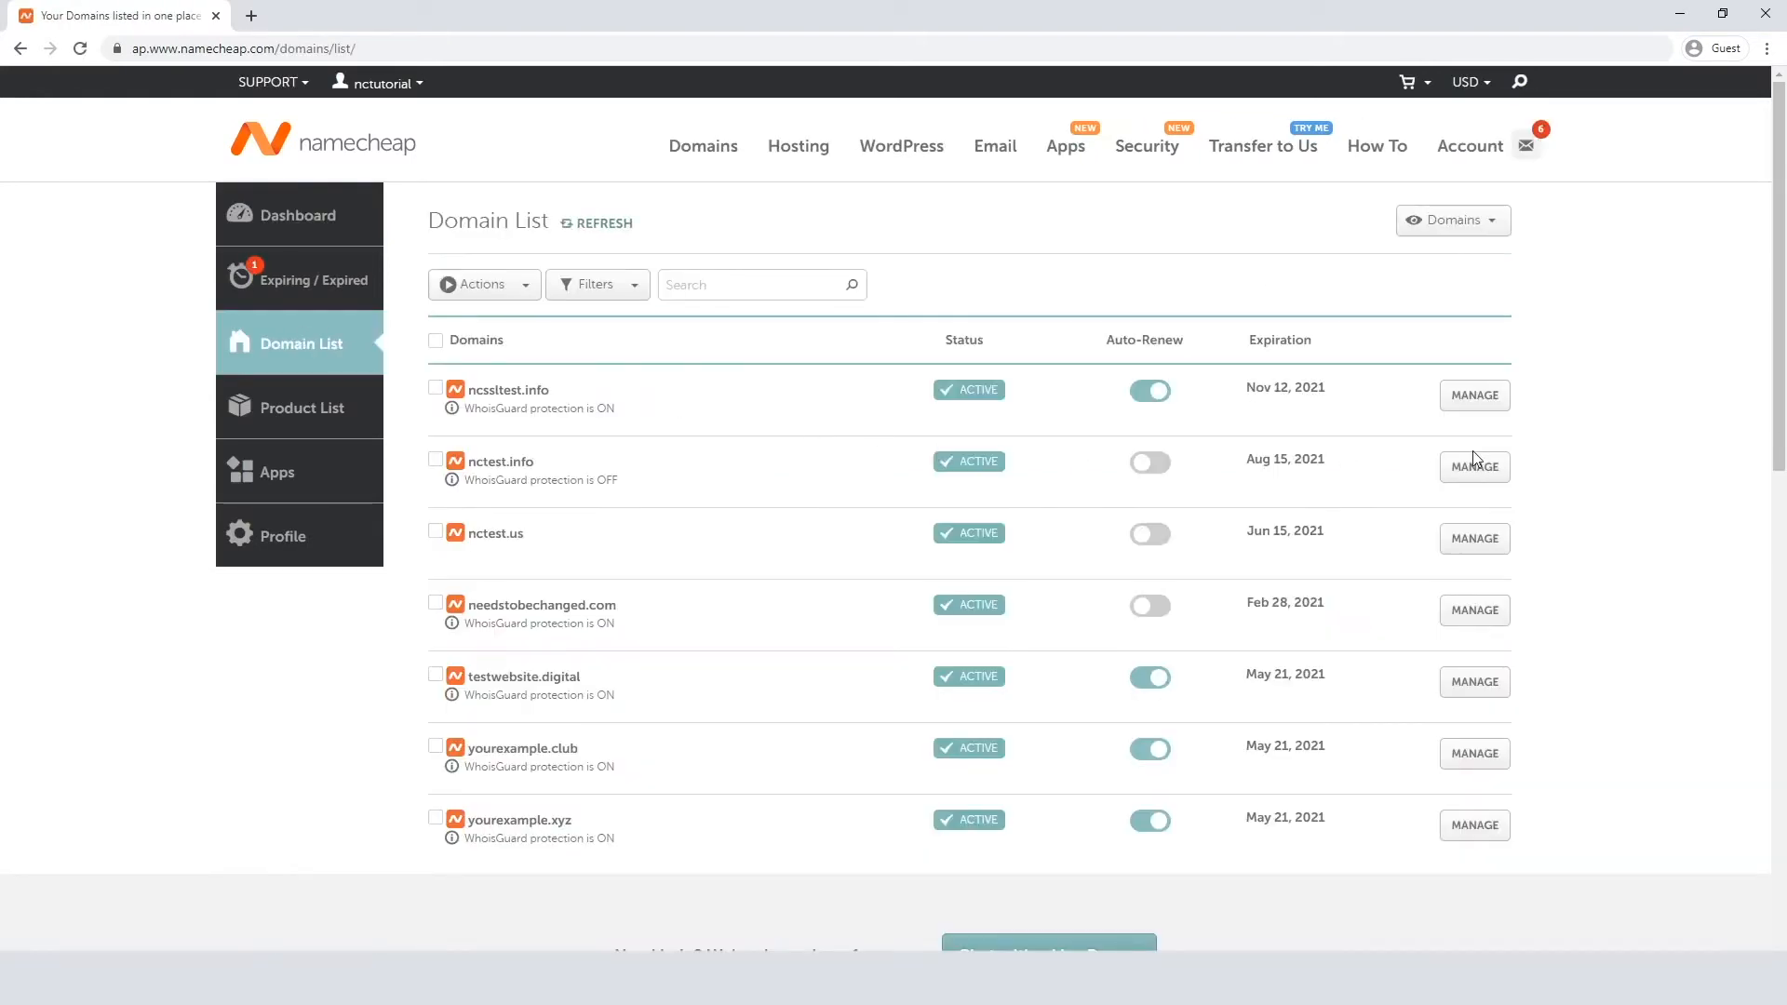
left_click(1474, 465)
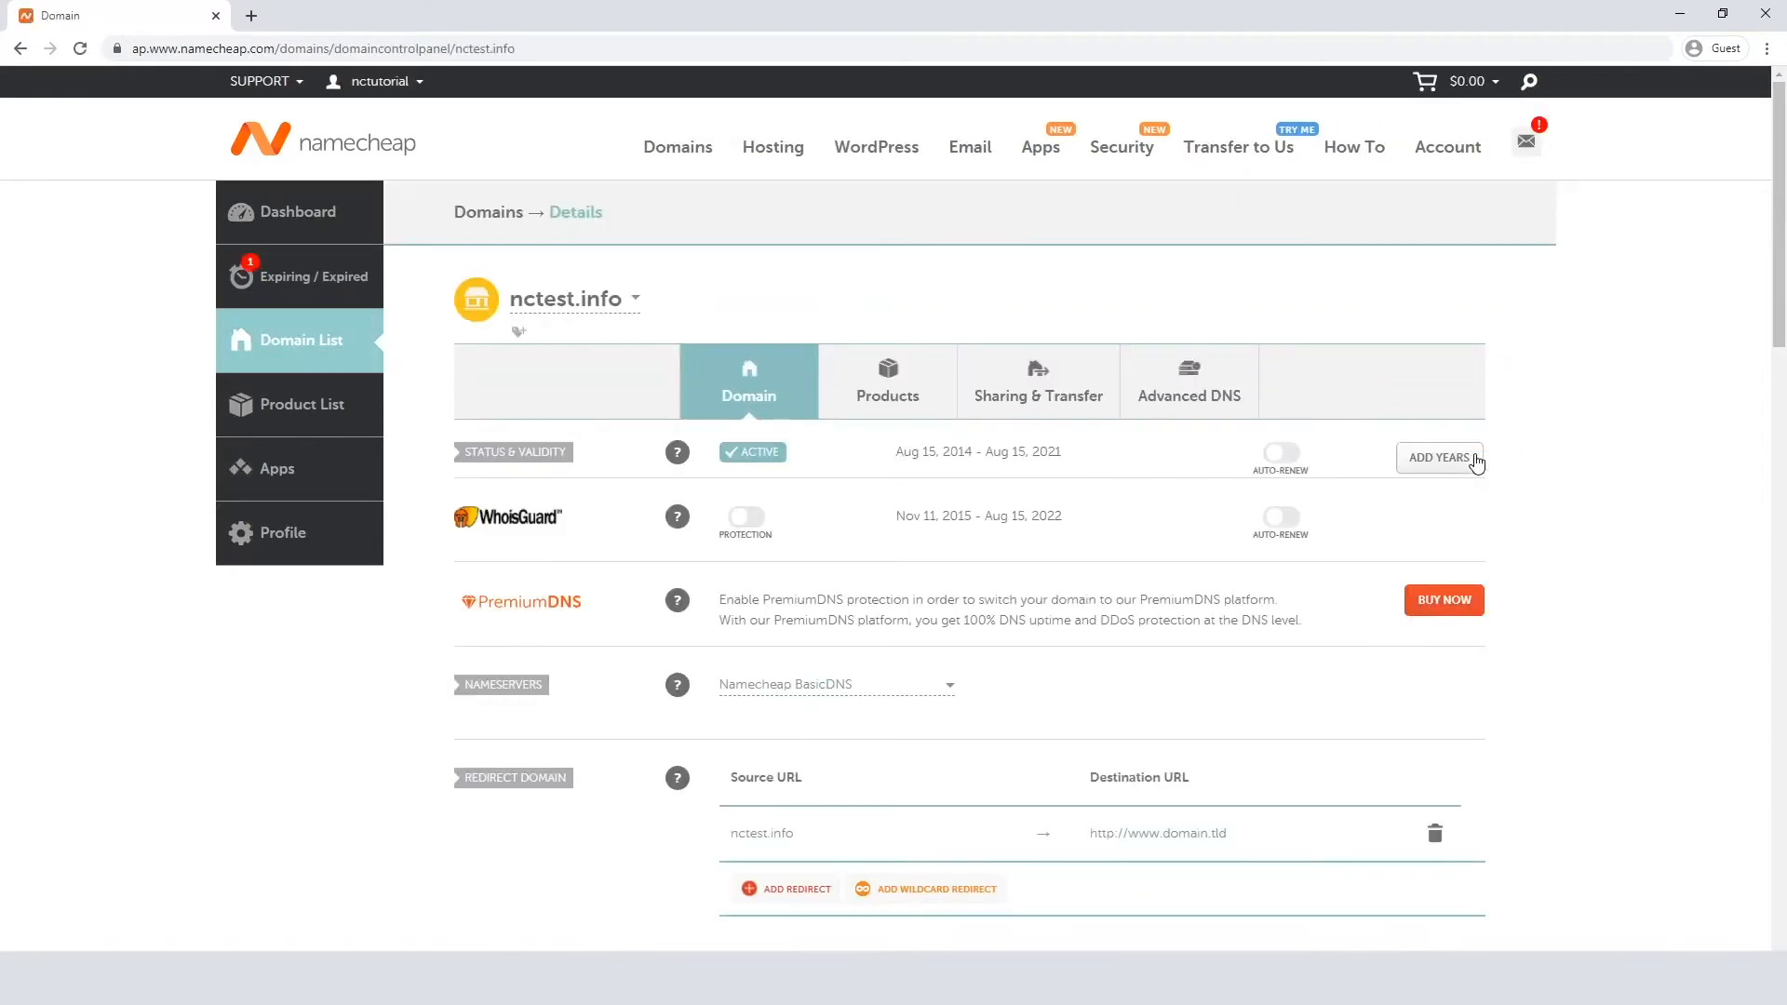
mouse_move(1359, 519)
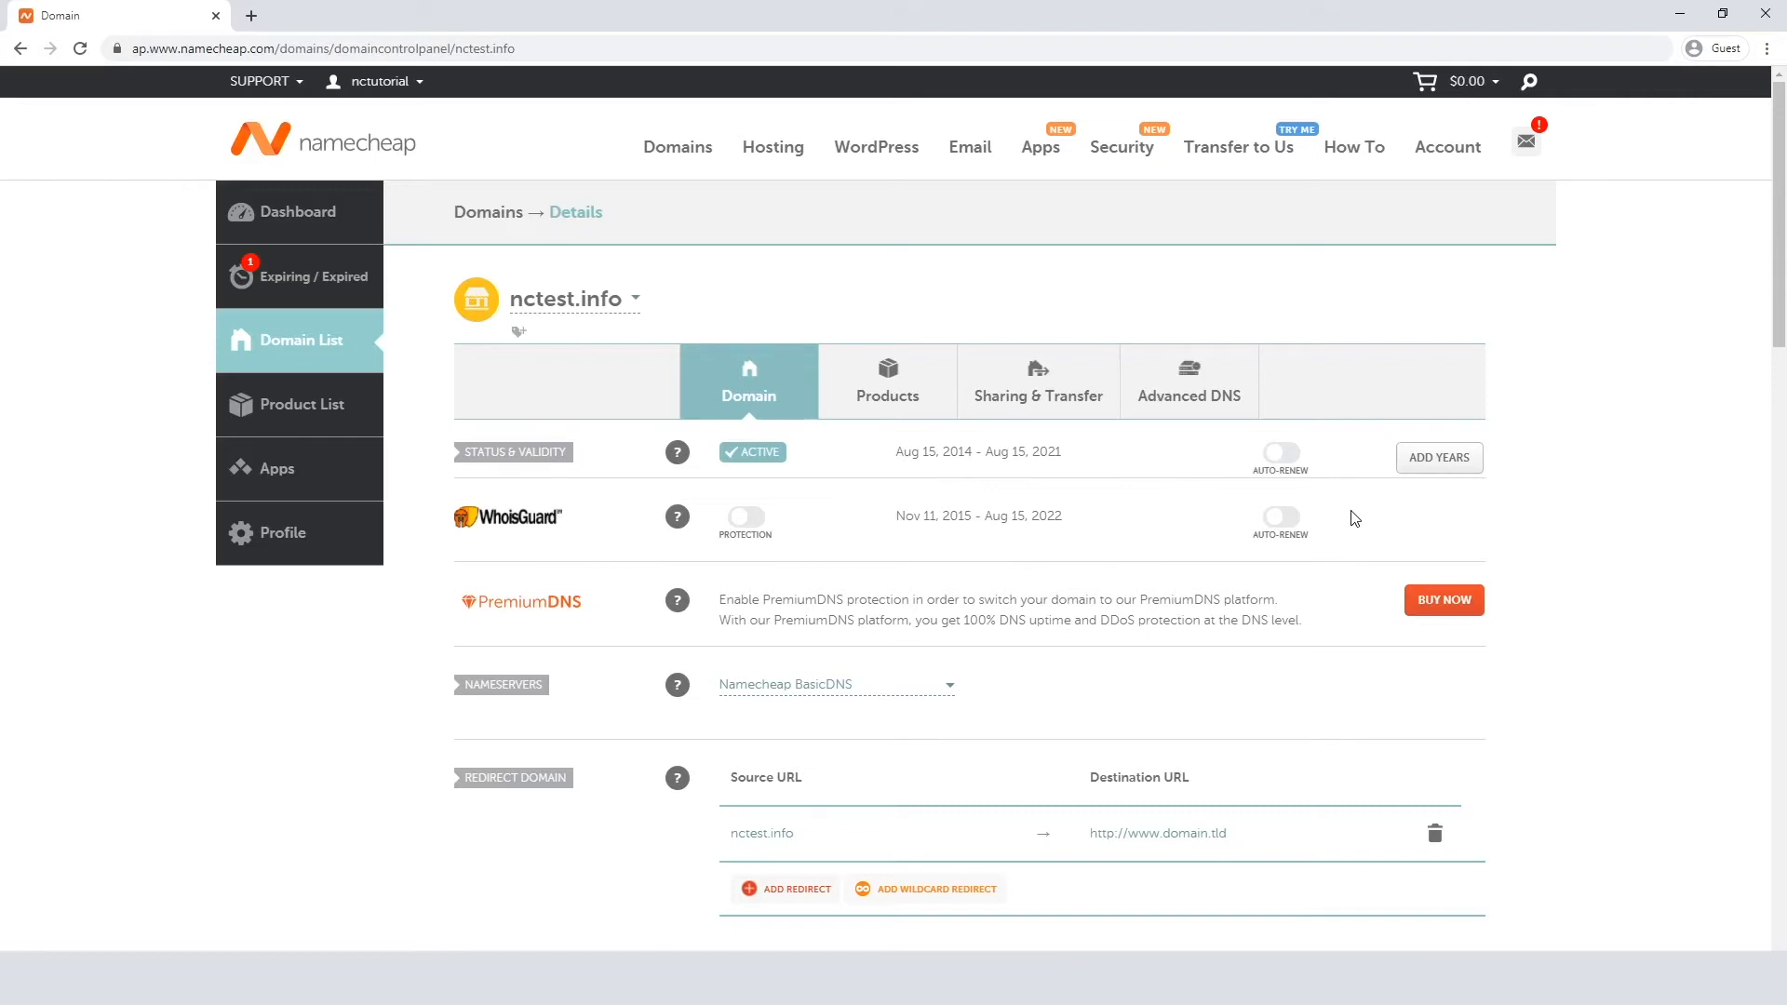
mouse_move(1281, 458)
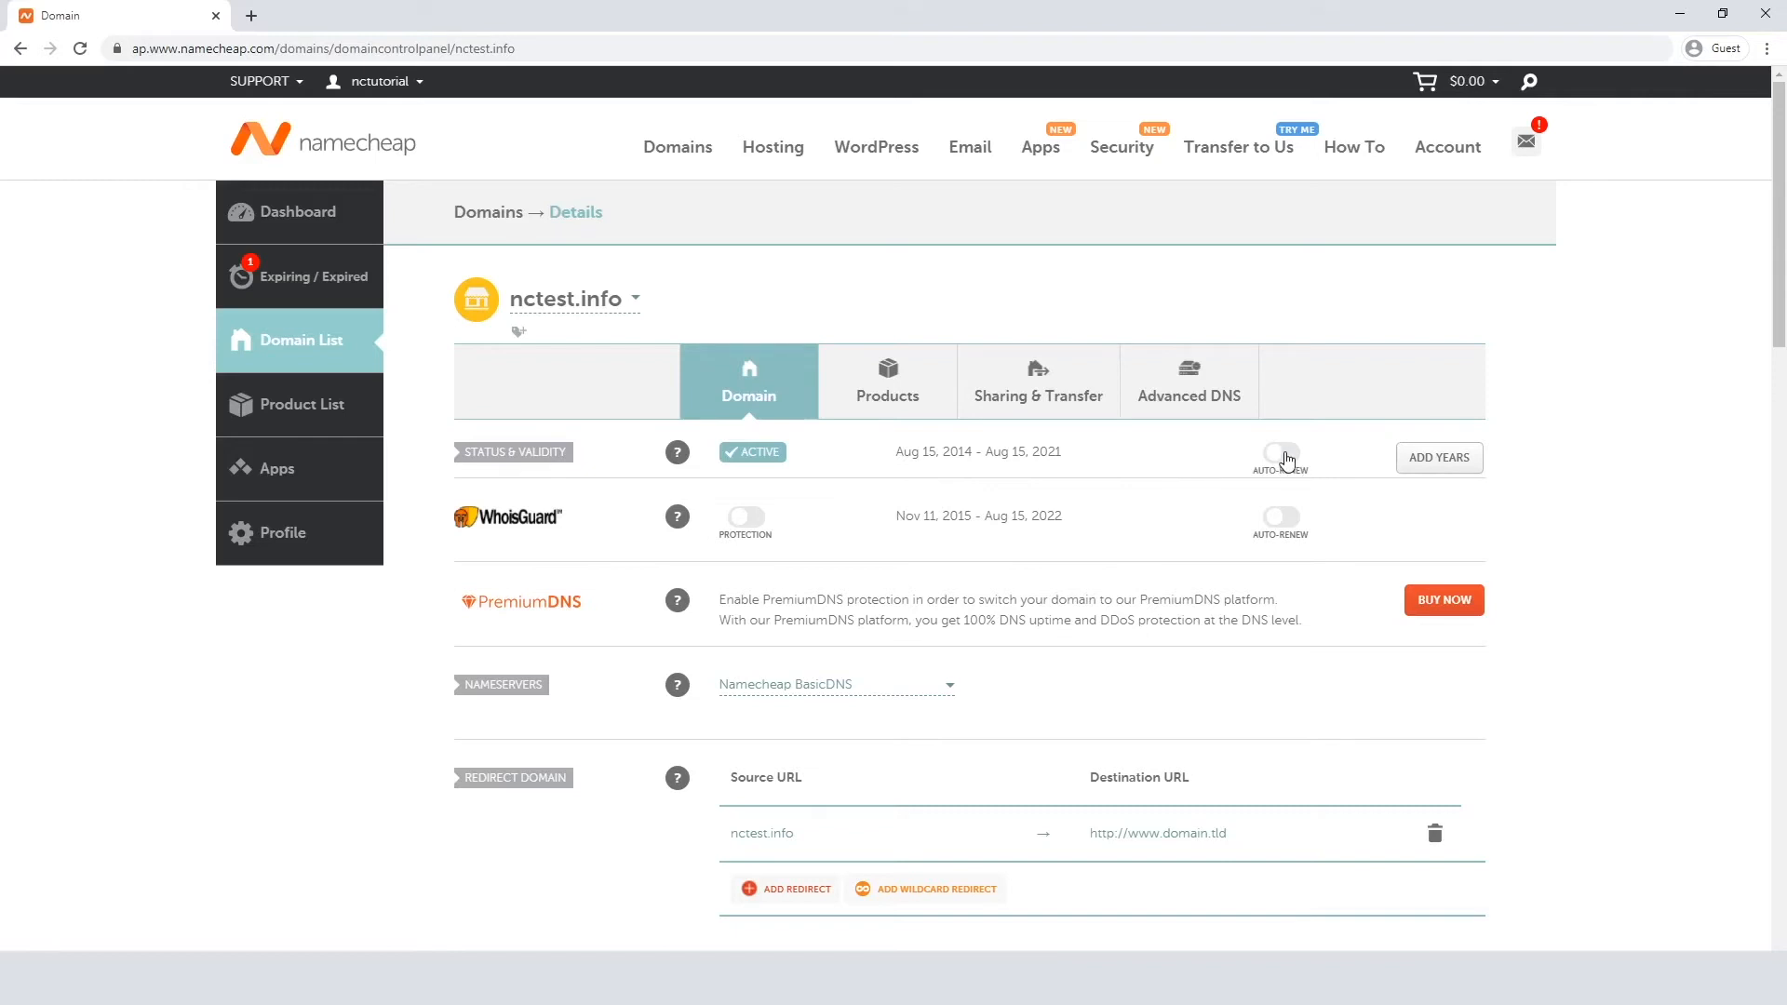
Enable auto-renew for nctest.info with WhoisGuard, then disable it again and return to the dashboard
left_click(1279, 451)
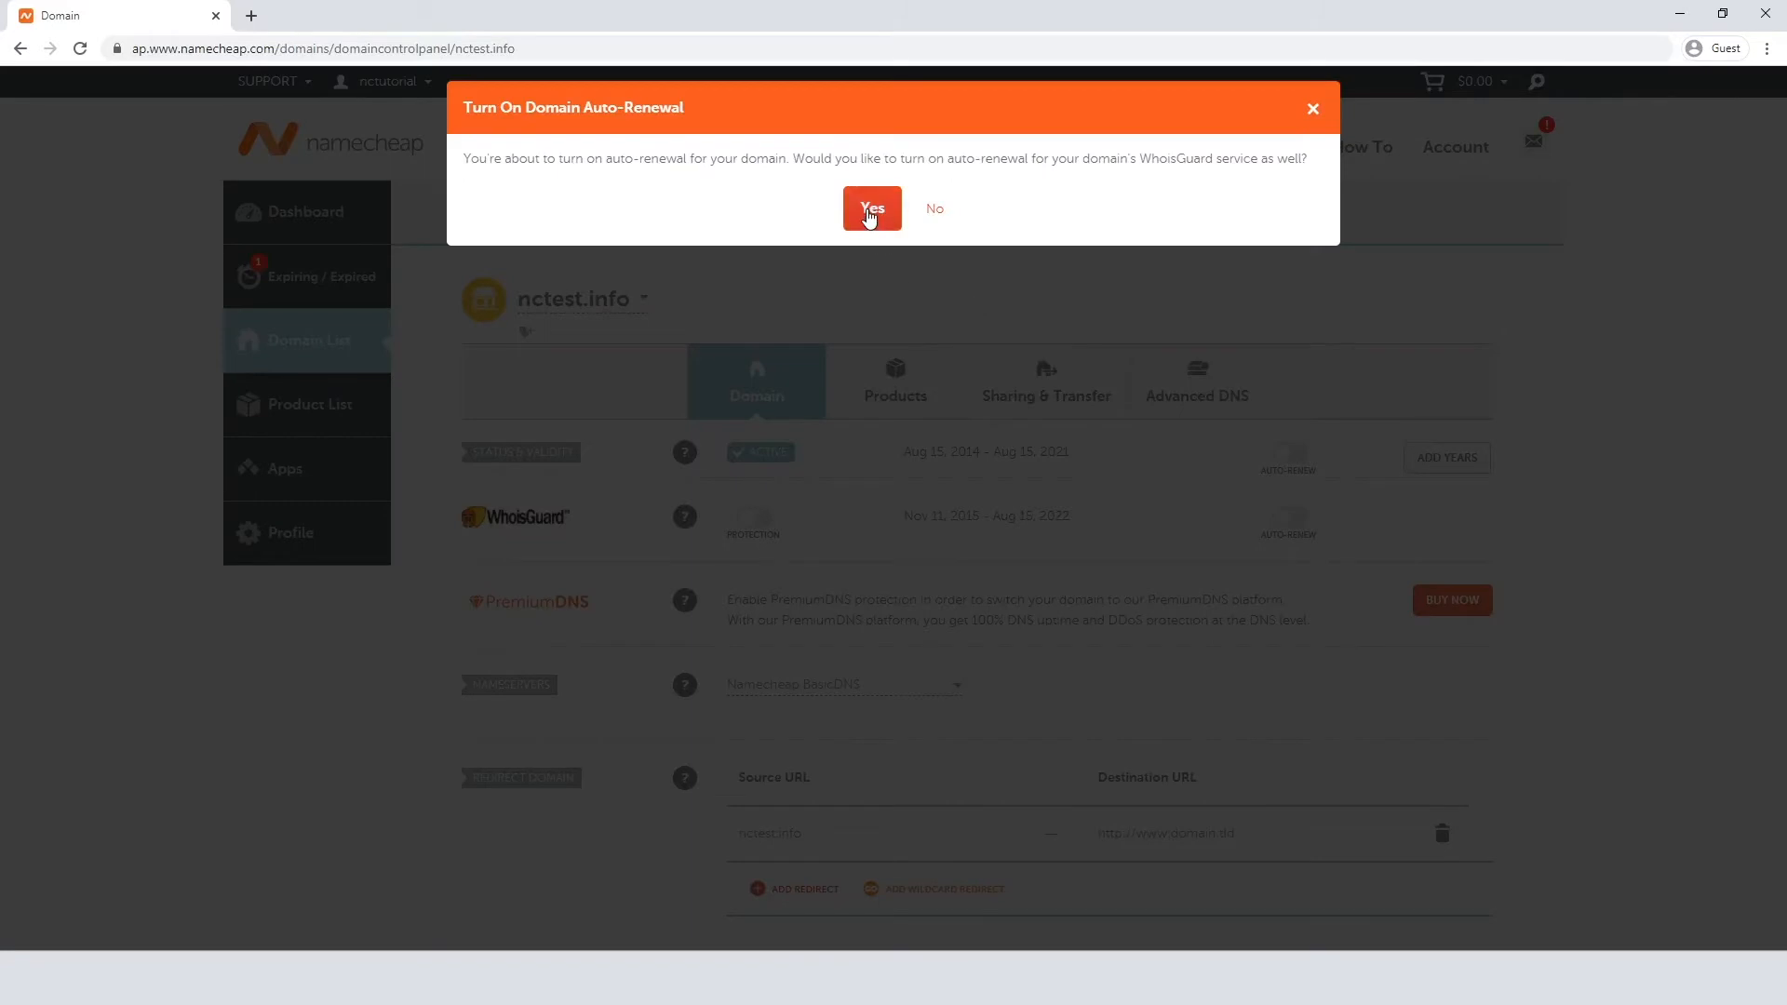
left_click(871, 208)
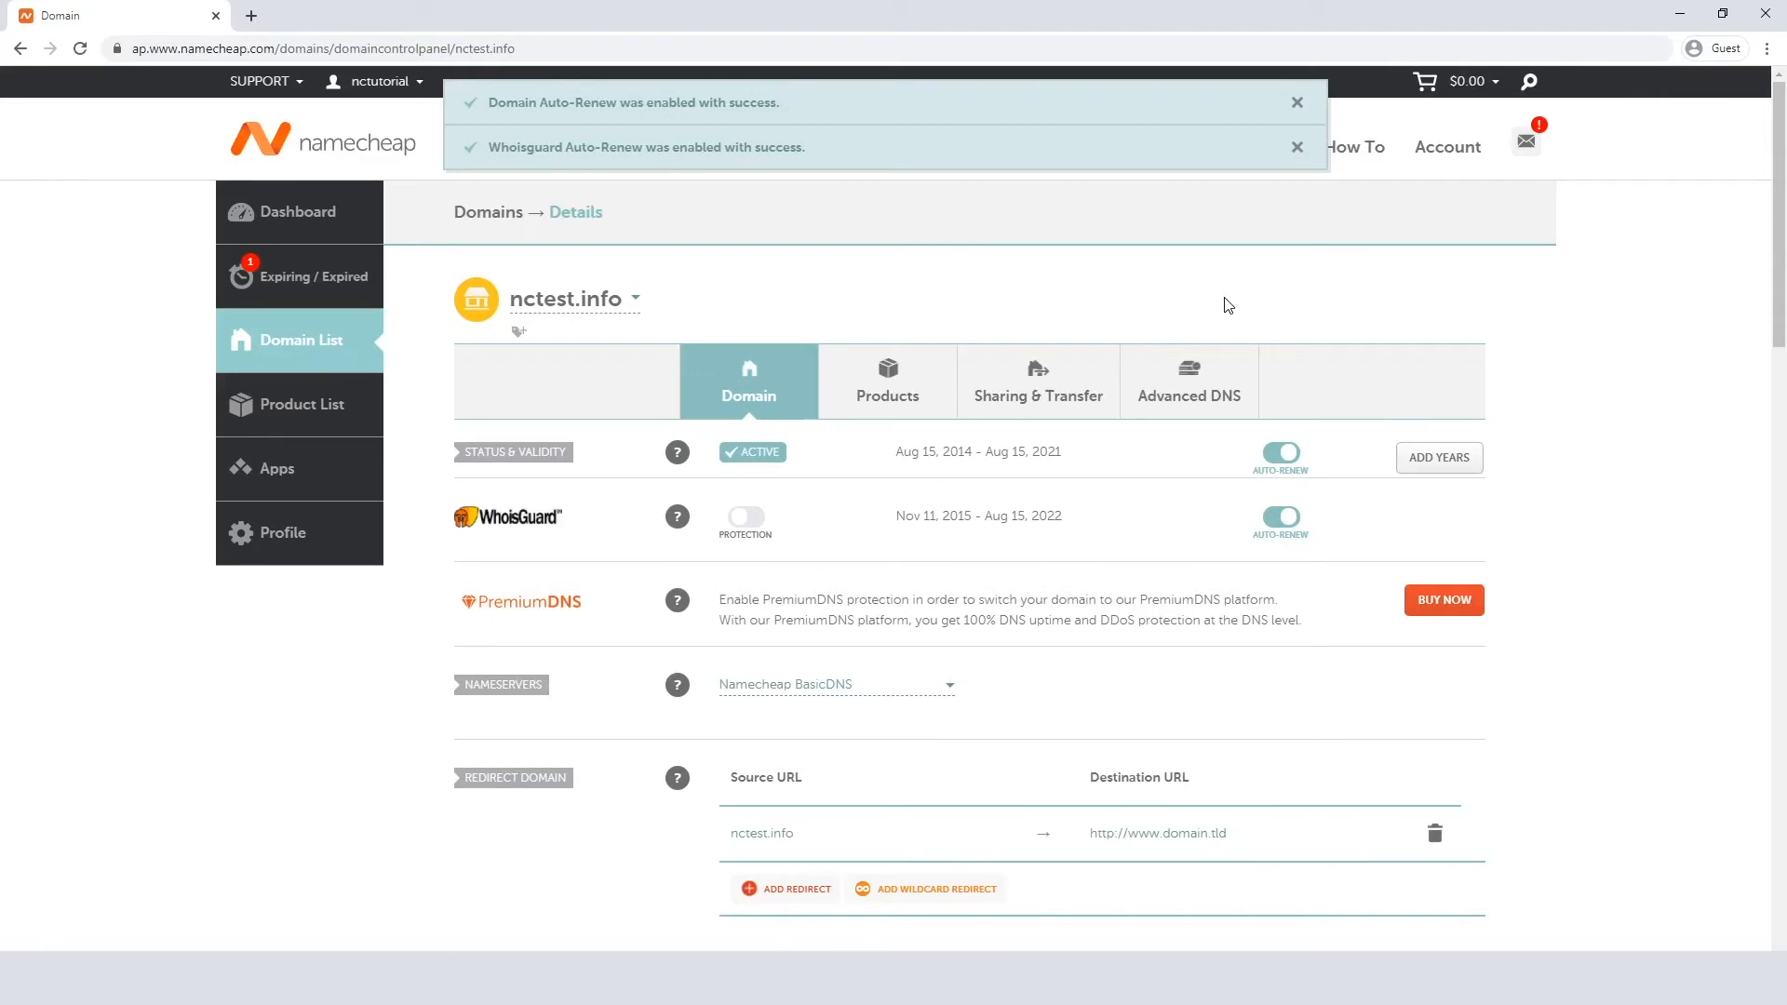
left_click(1280, 454)
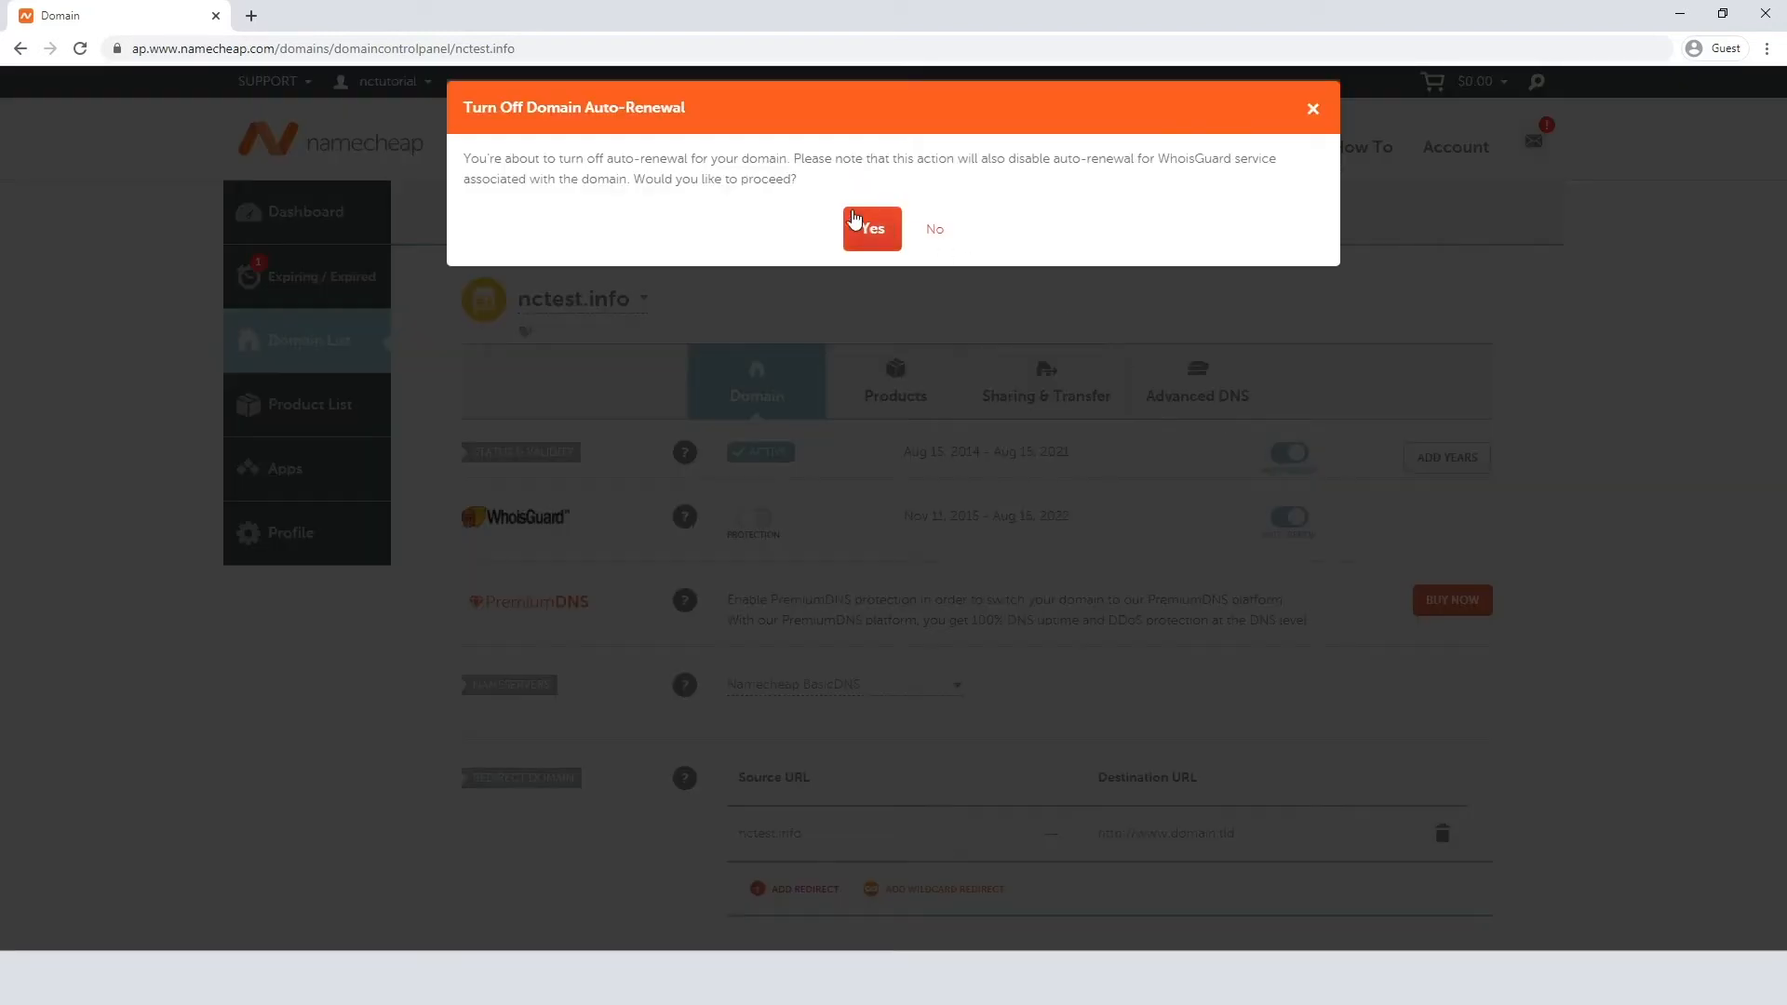
left_click(871, 227)
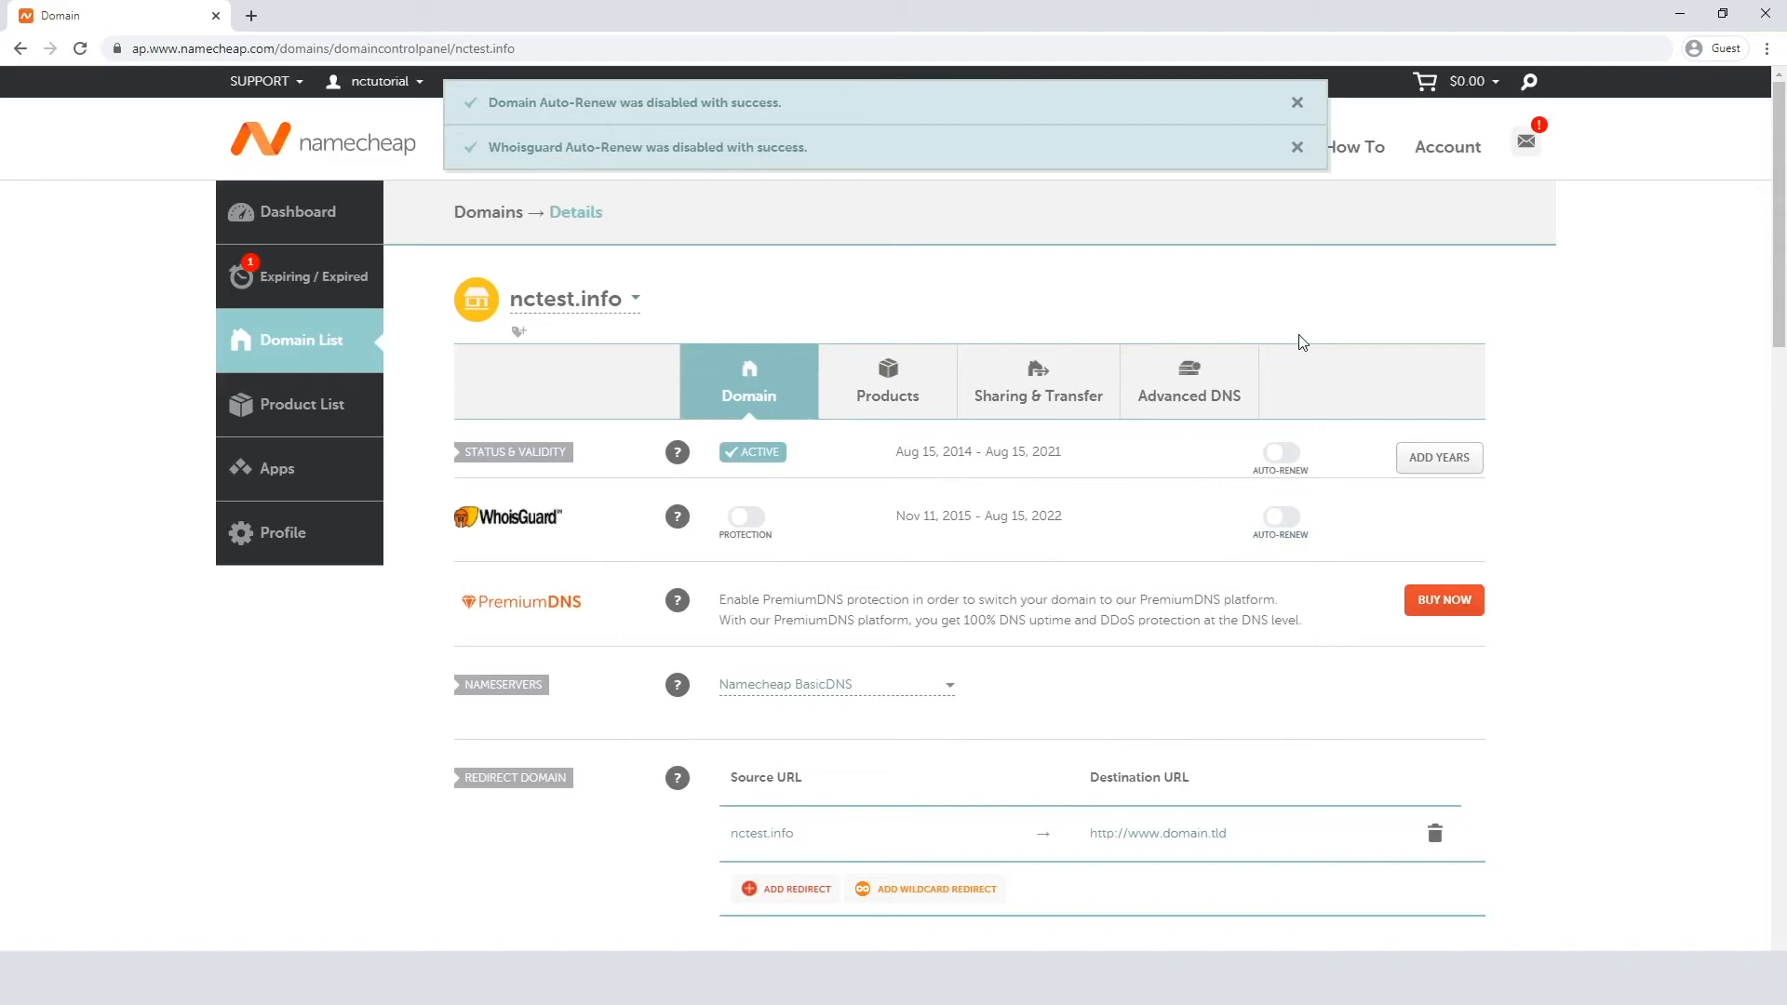
mouse_move(769, 294)
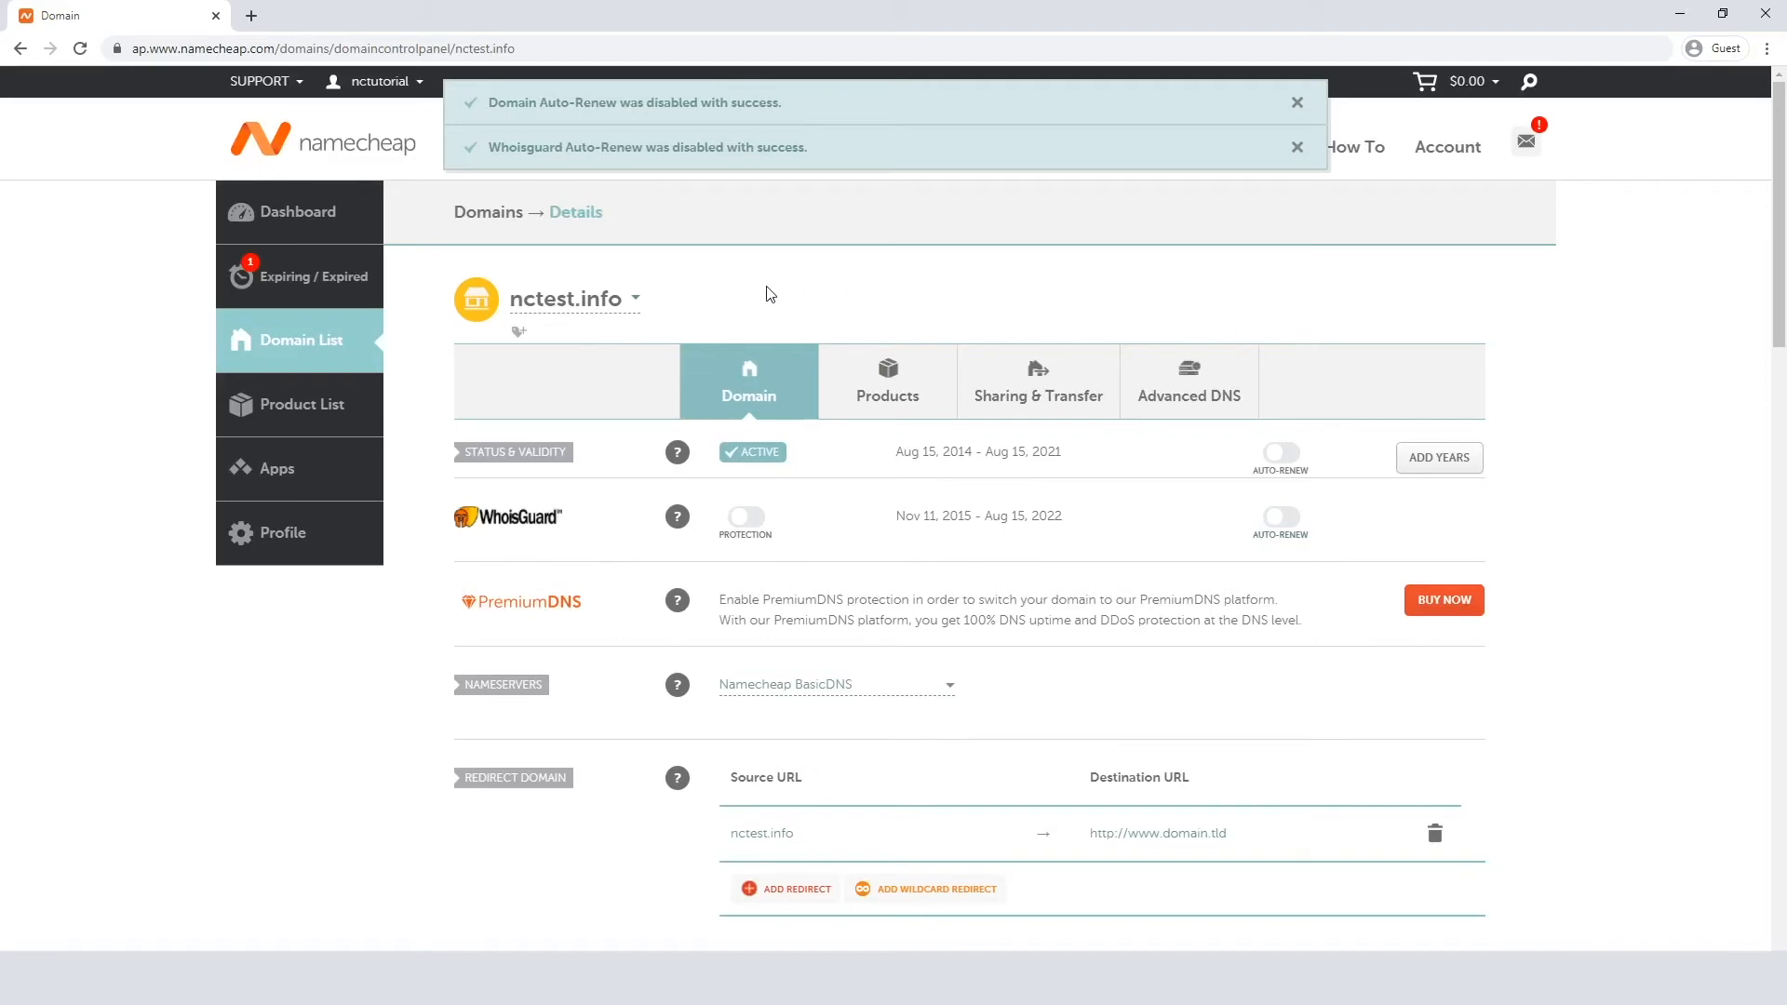
mouse_move(726, 291)
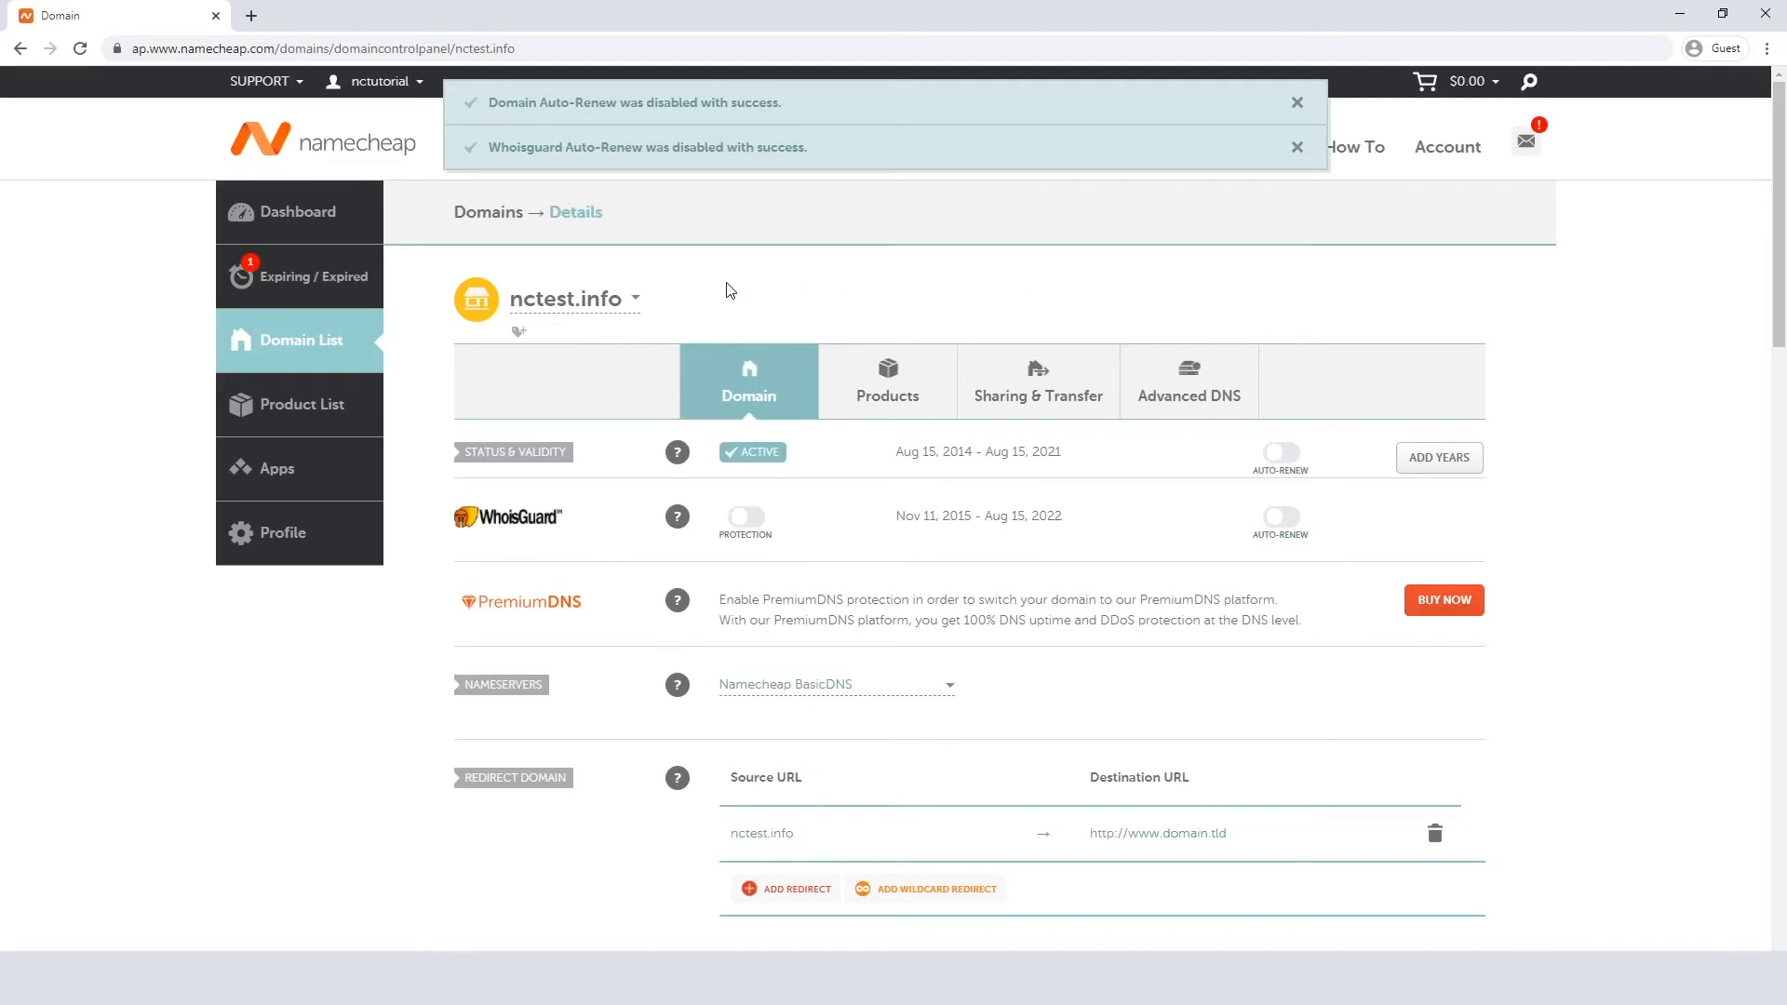
left_click(298, 212)
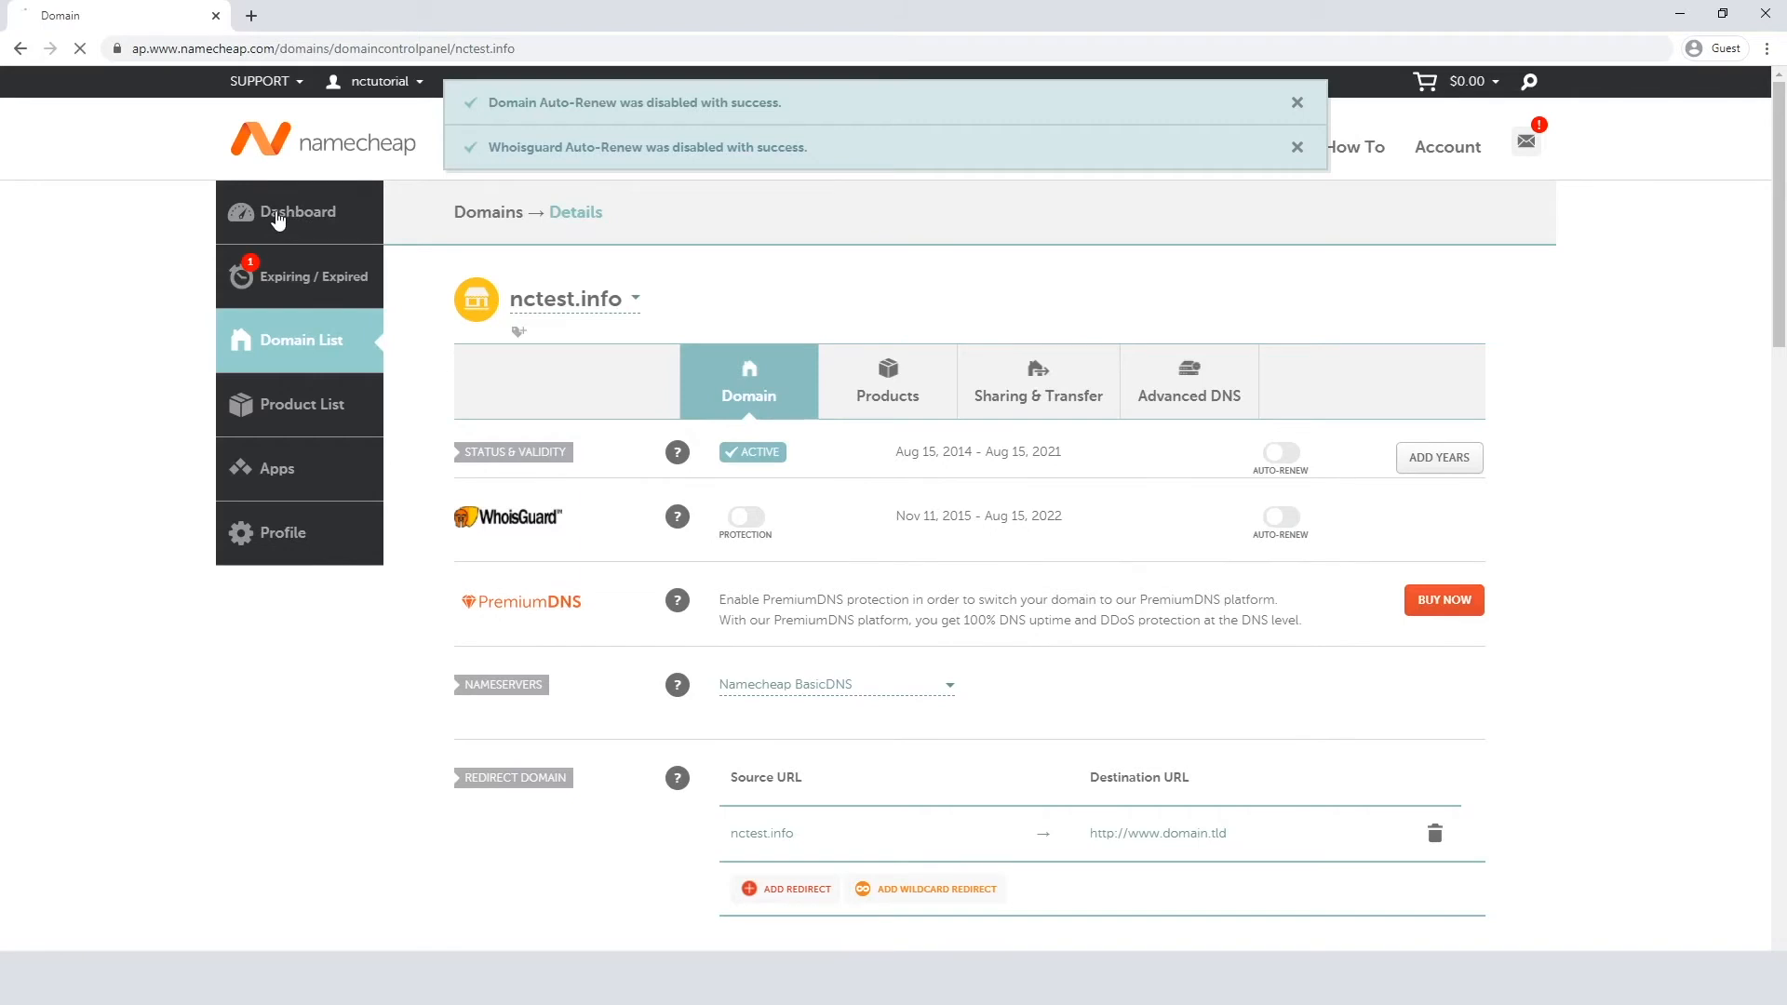
From the dashboard, expand nctest.info and enable auto-renew including its WhoisGuard
left_click(300, 212)
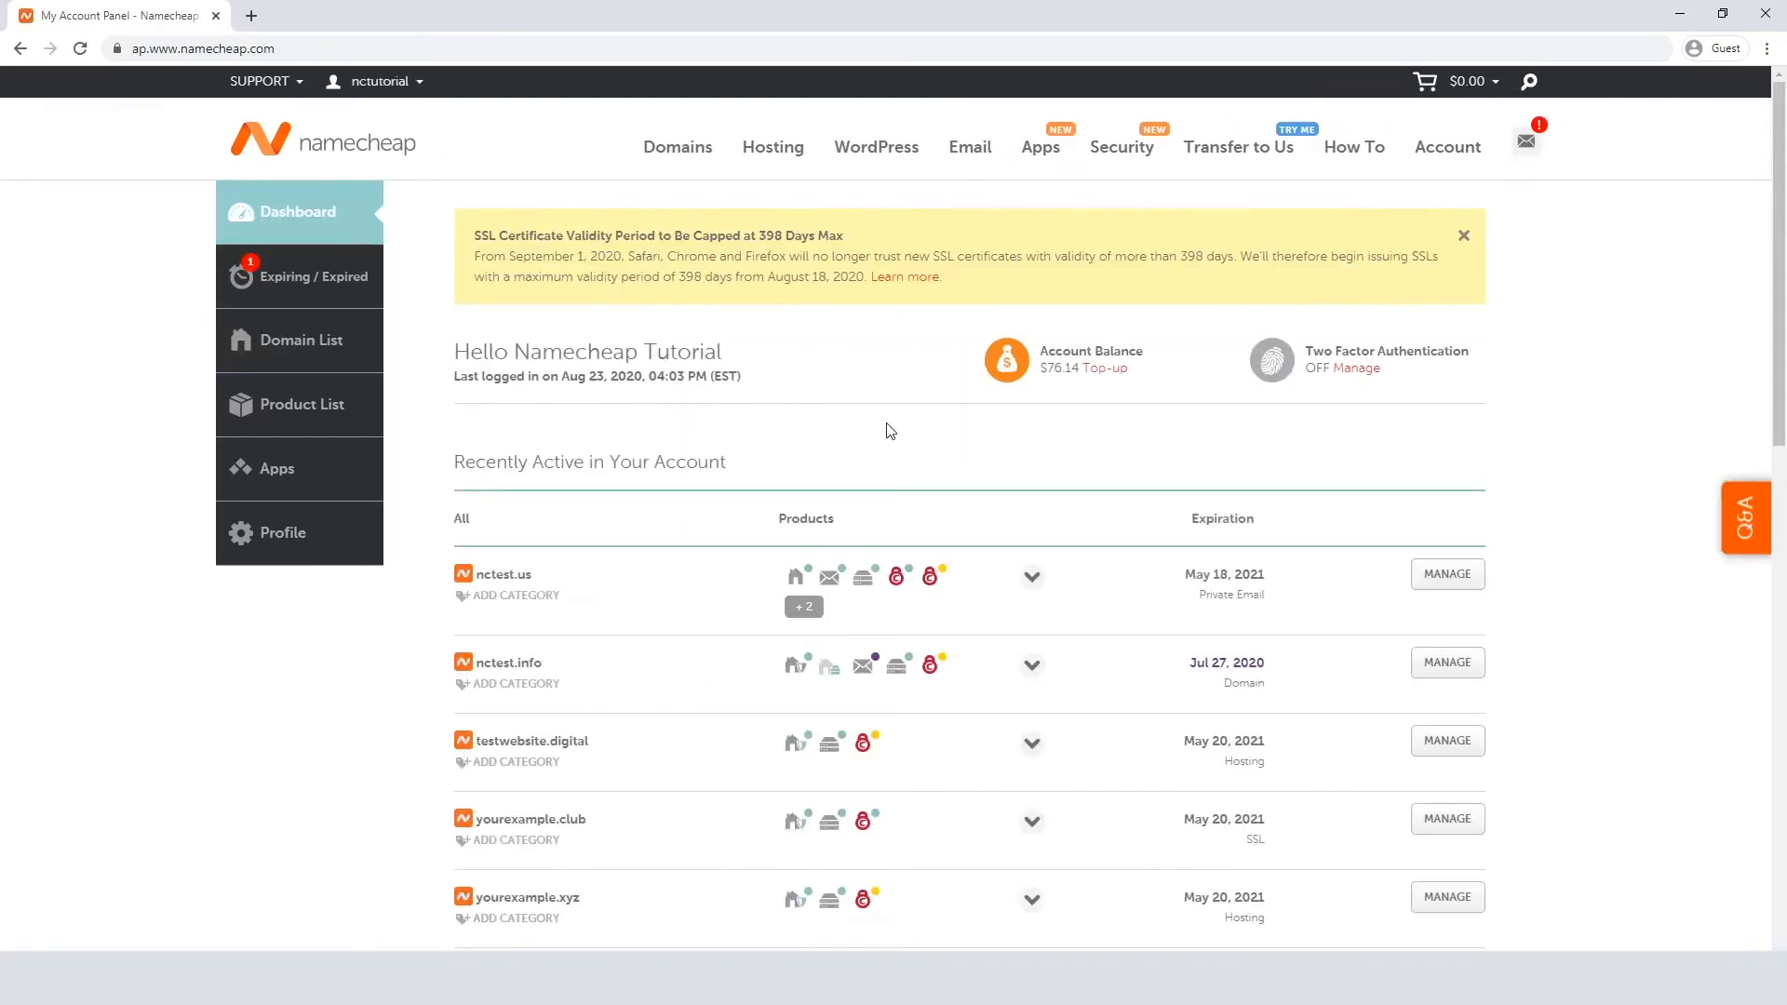
mouse_move(1032, 671)
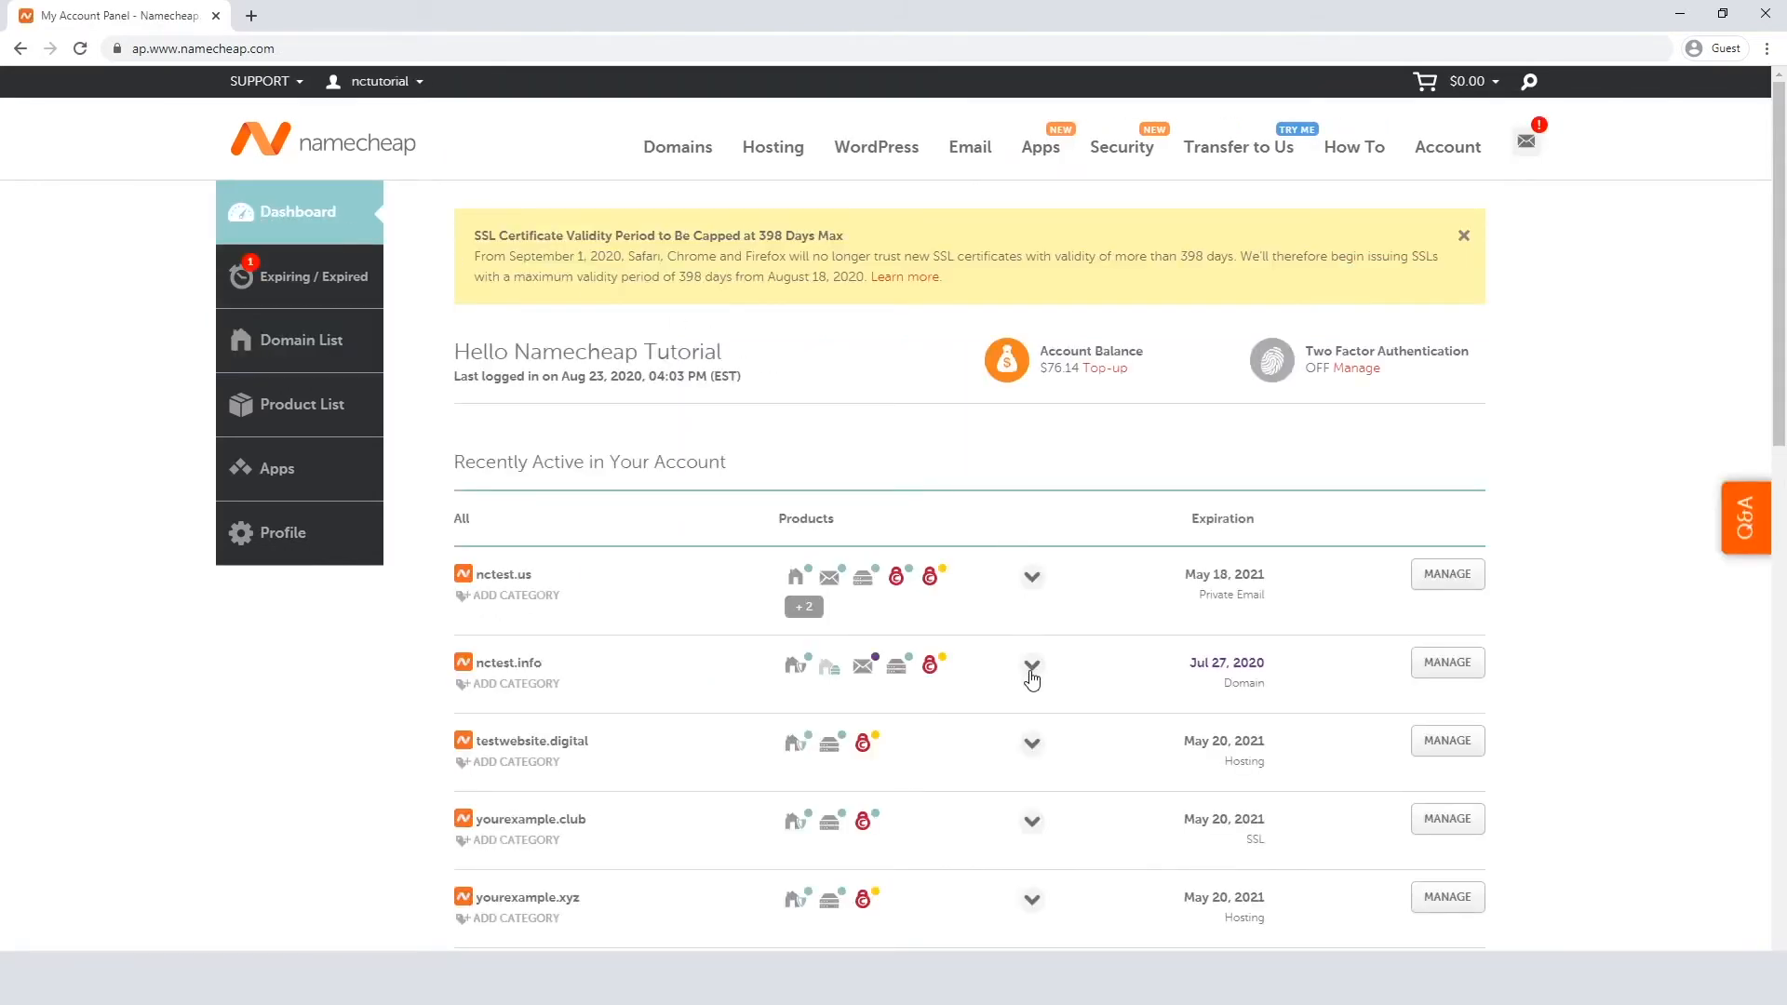
left_click(1029, 668)
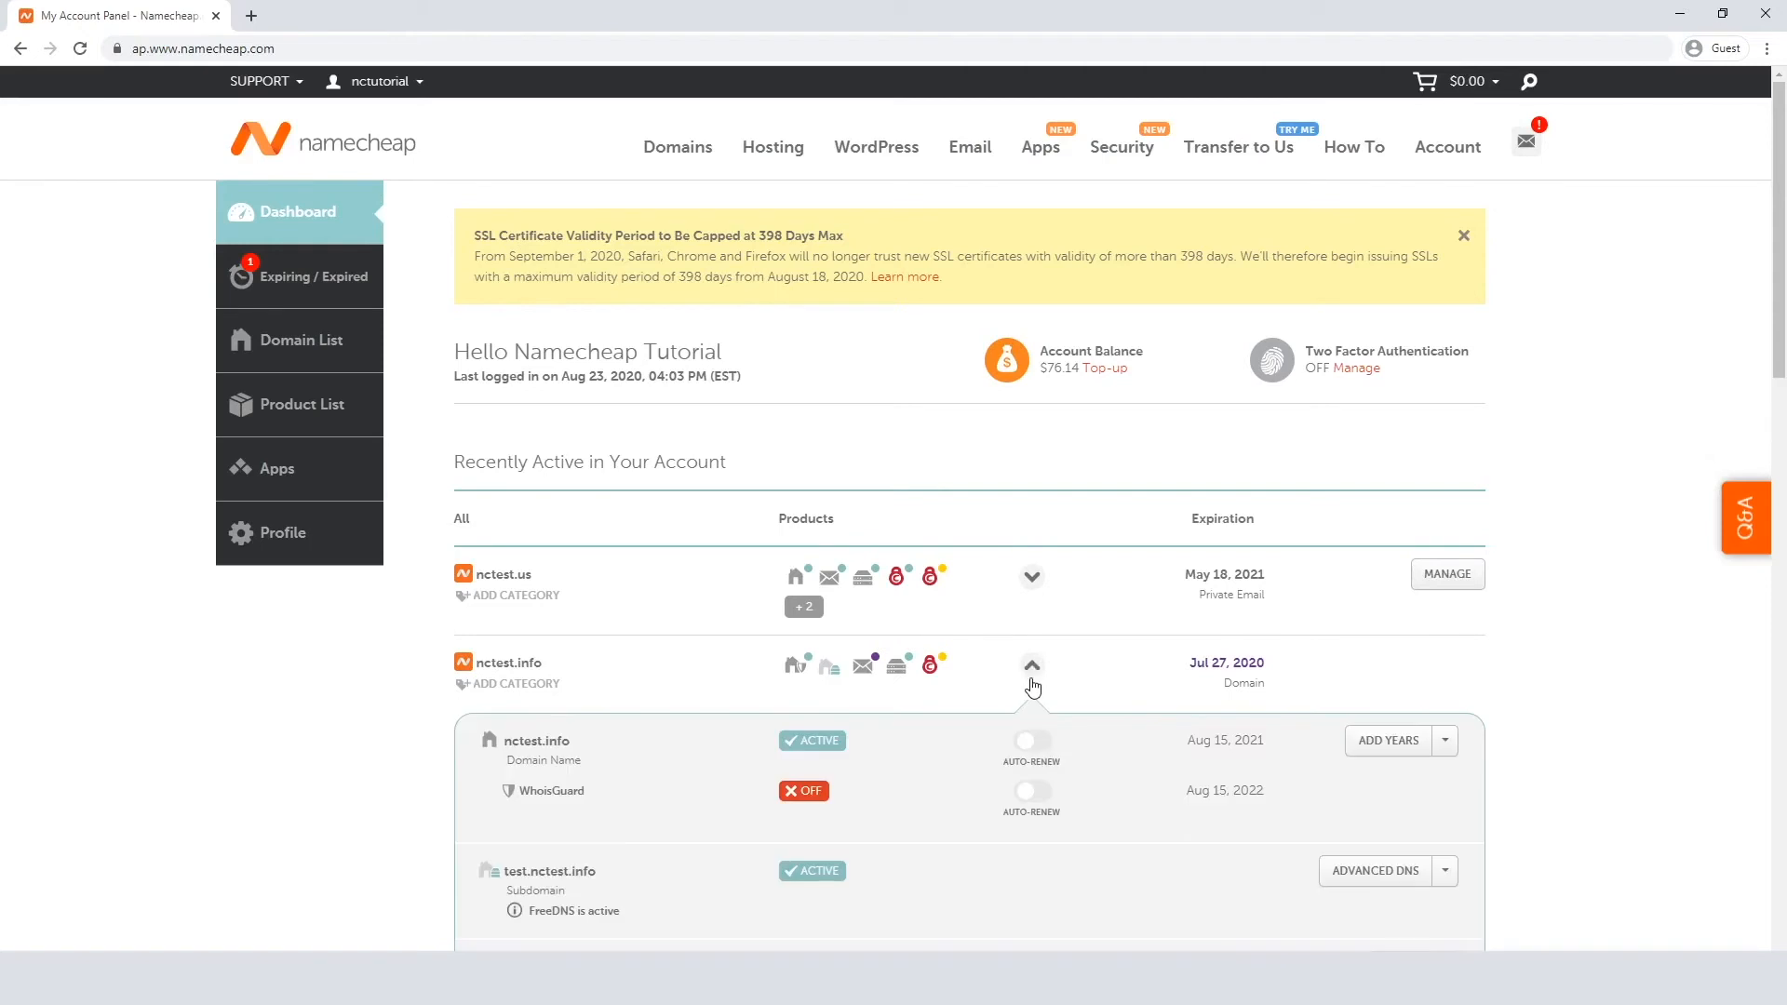
left_click(1029, 739)
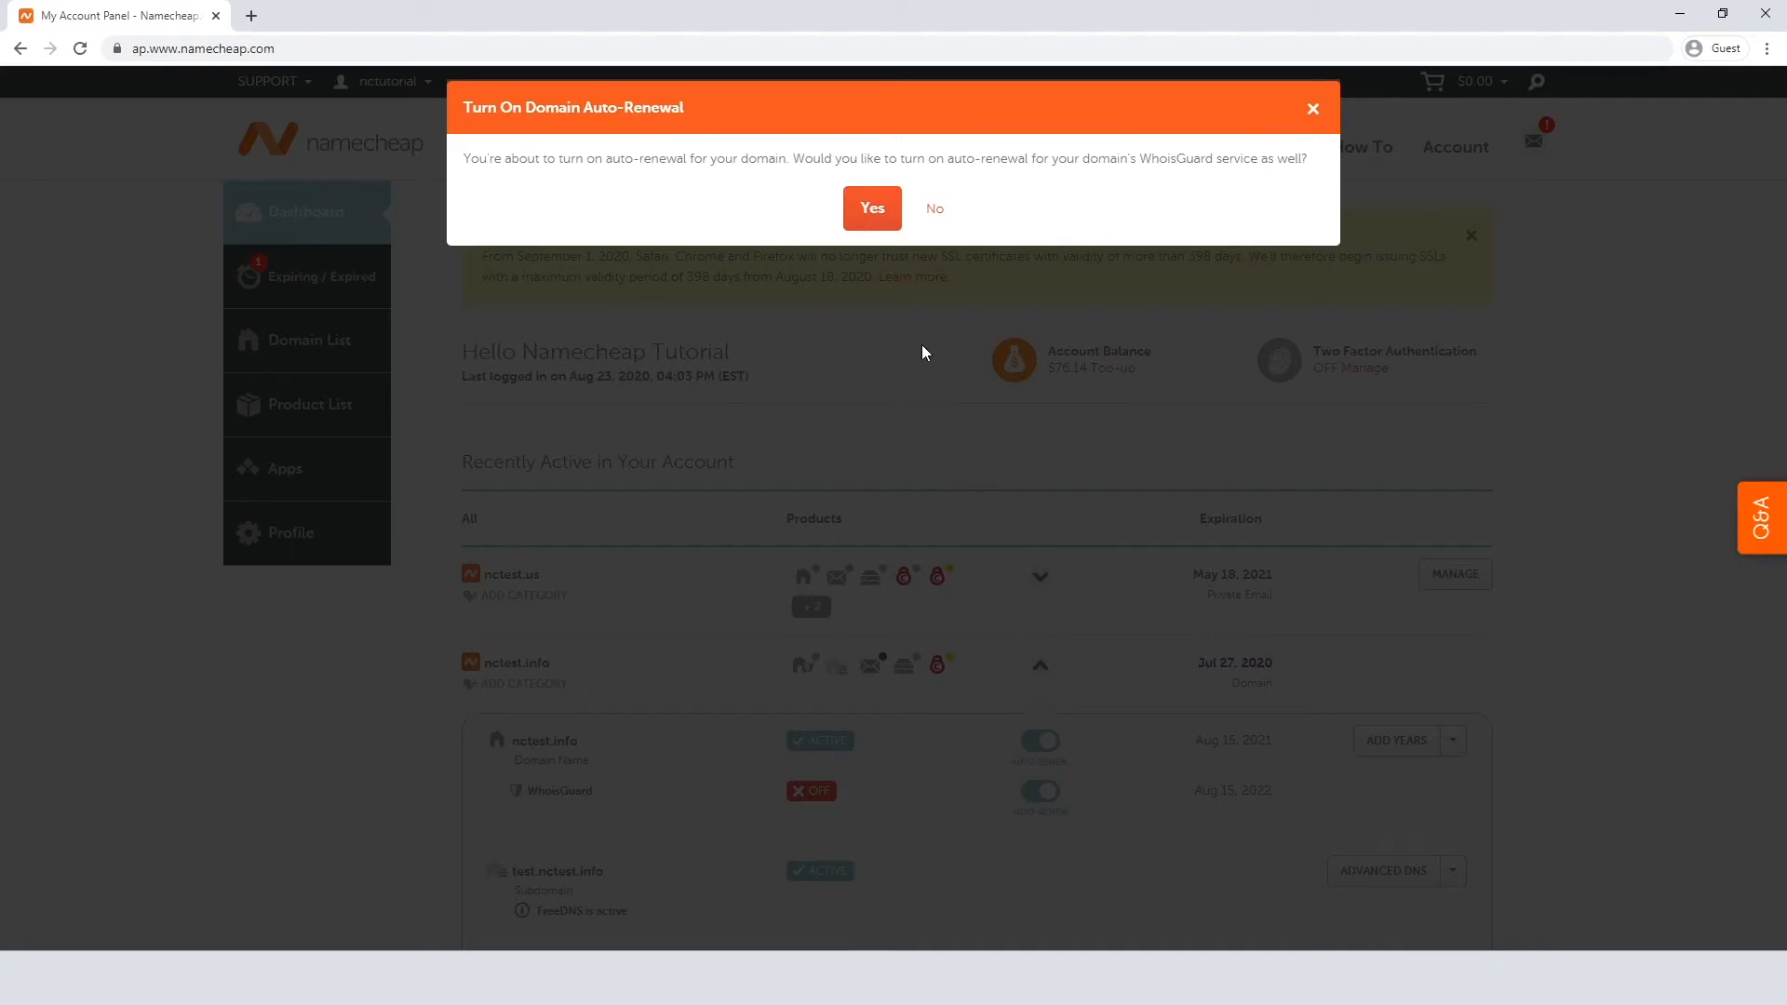
mouse_move(892, 311)
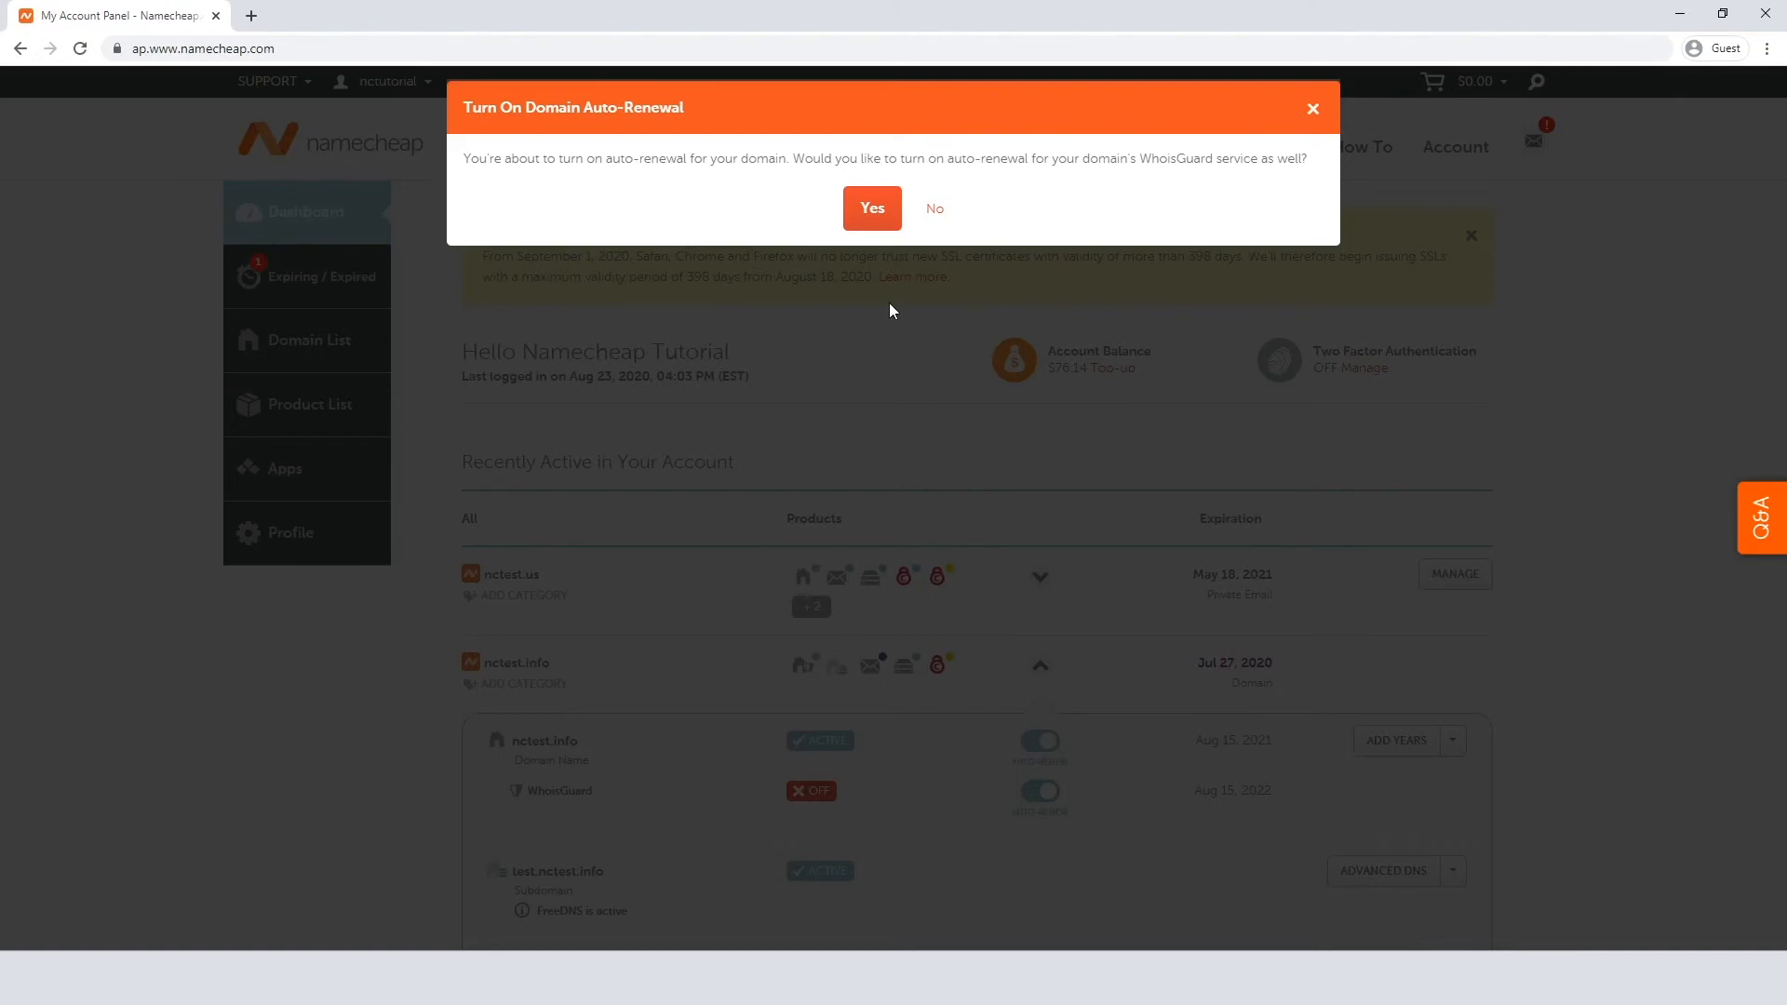
left_click(872, 207)
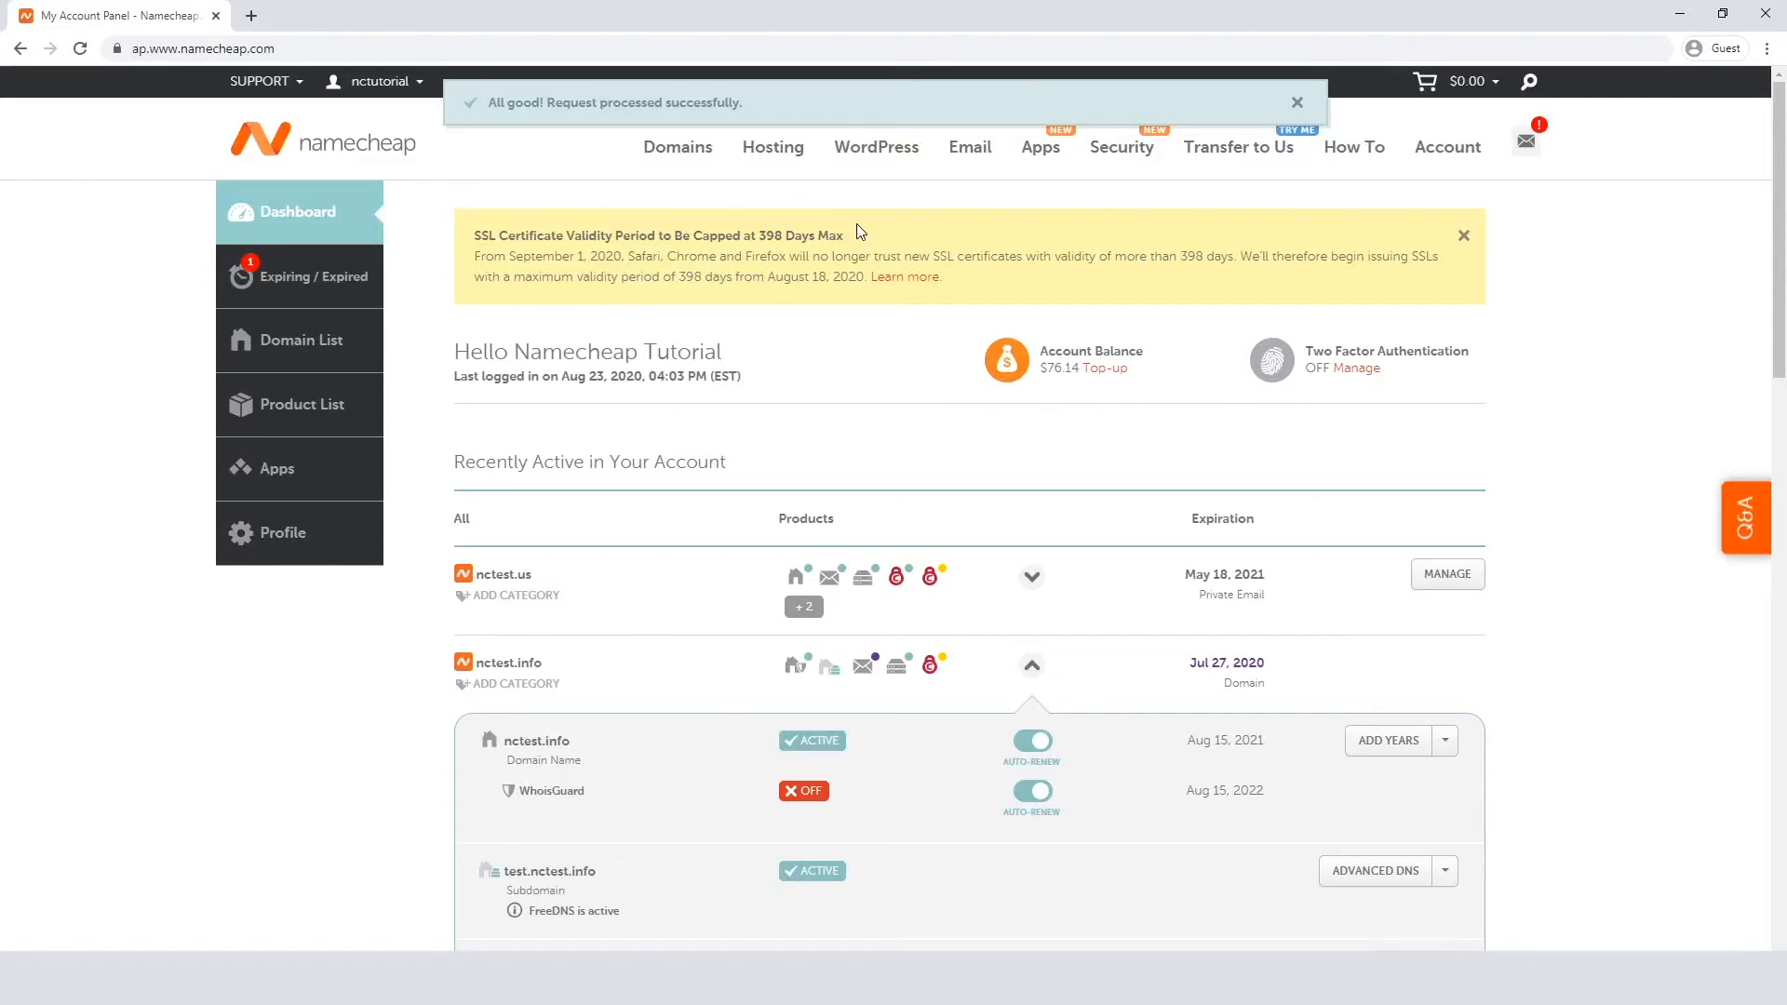
mouse_move(901, 393)
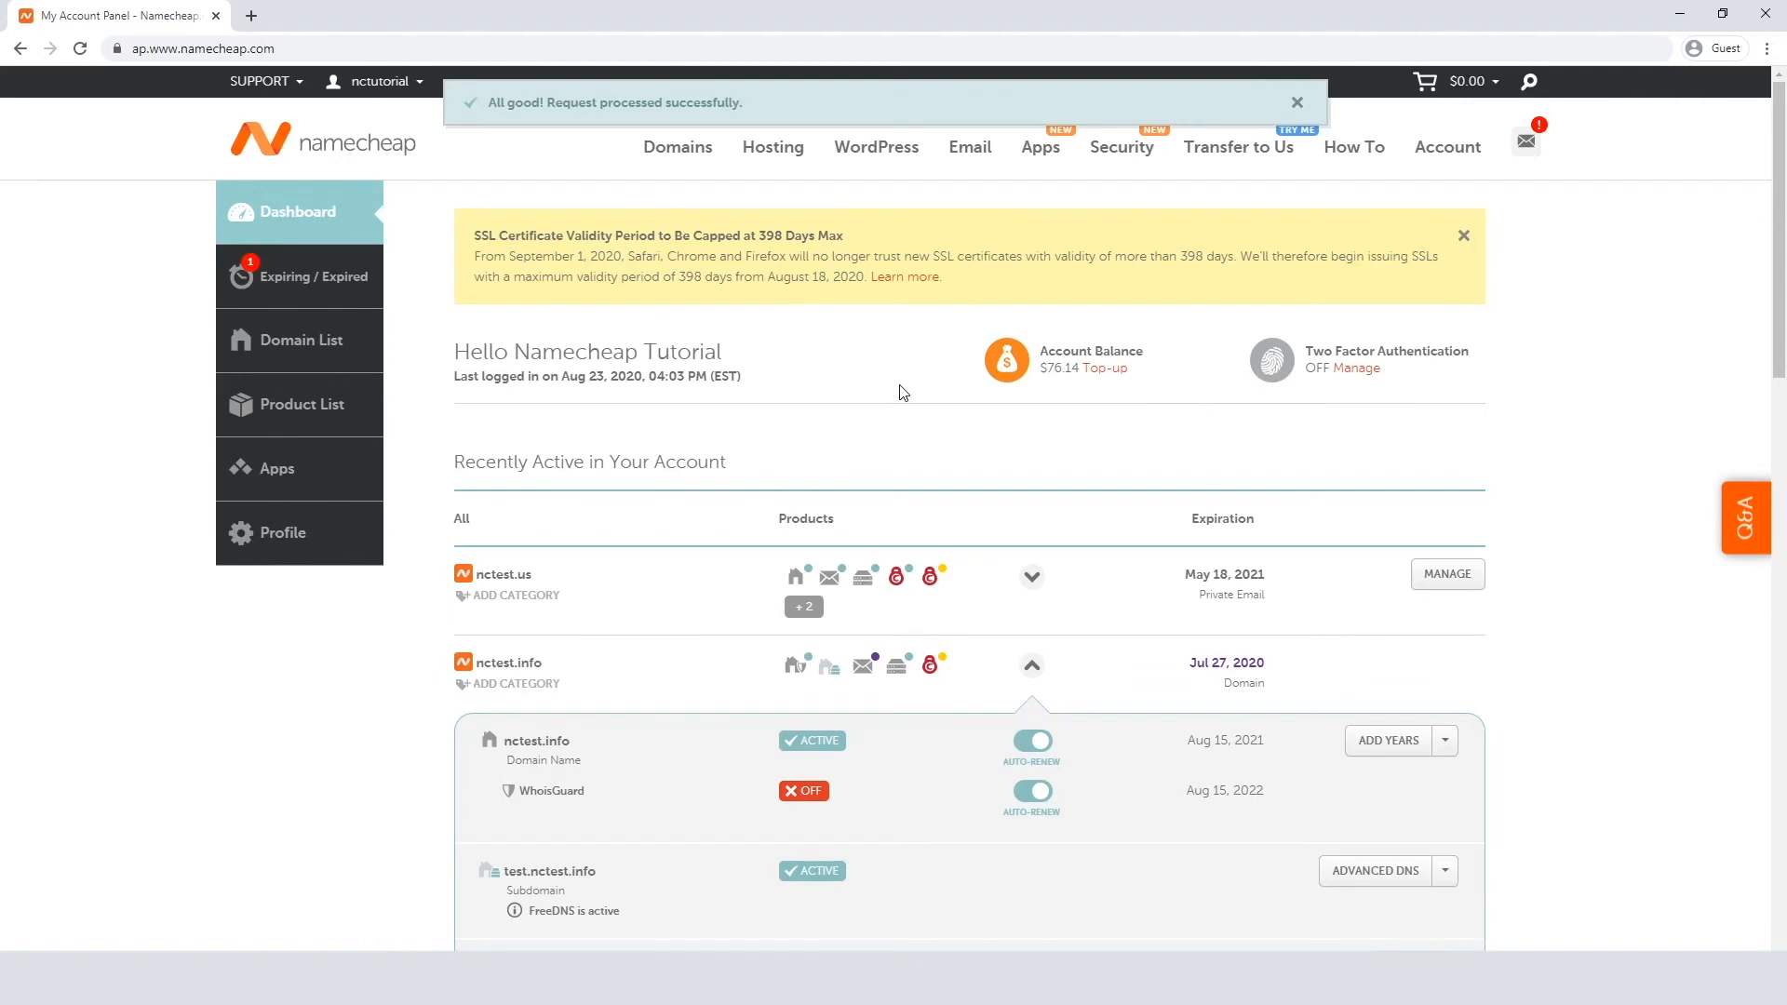
Close the 'All good! Request processed successfully' banner and head to Profile
left_click(1298, 102)
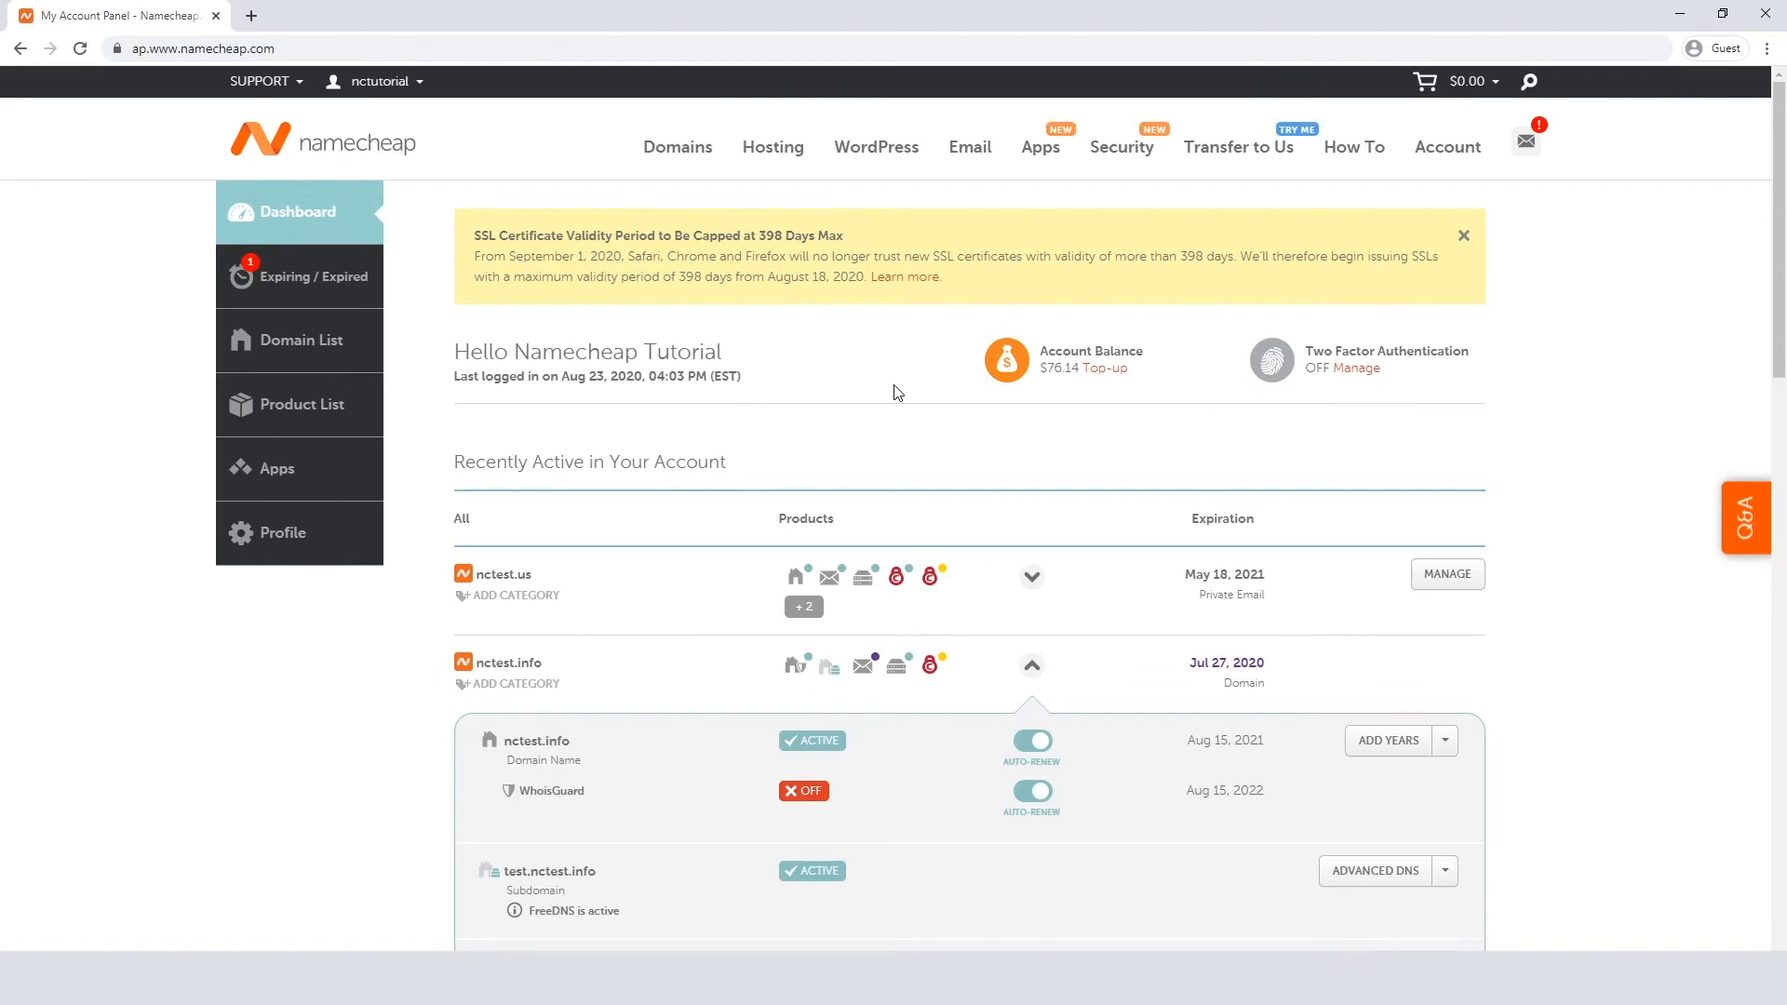
mouse_move(763, 415)
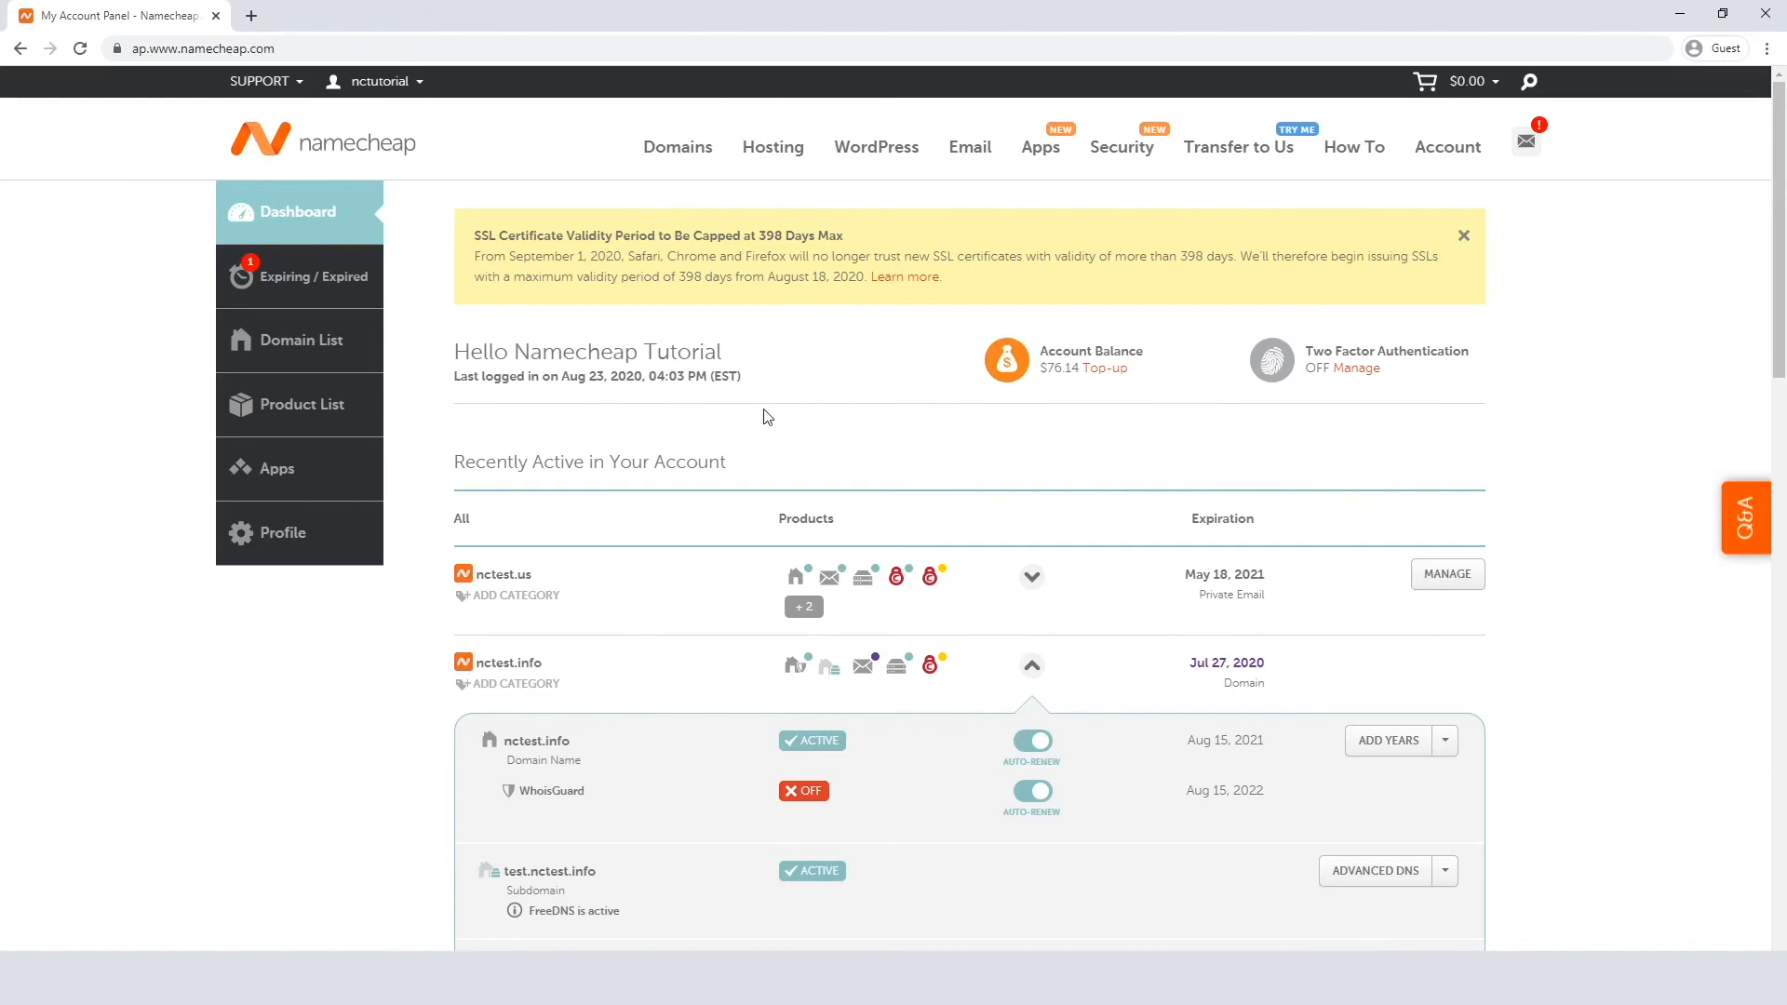
mouse_move(713, 428)
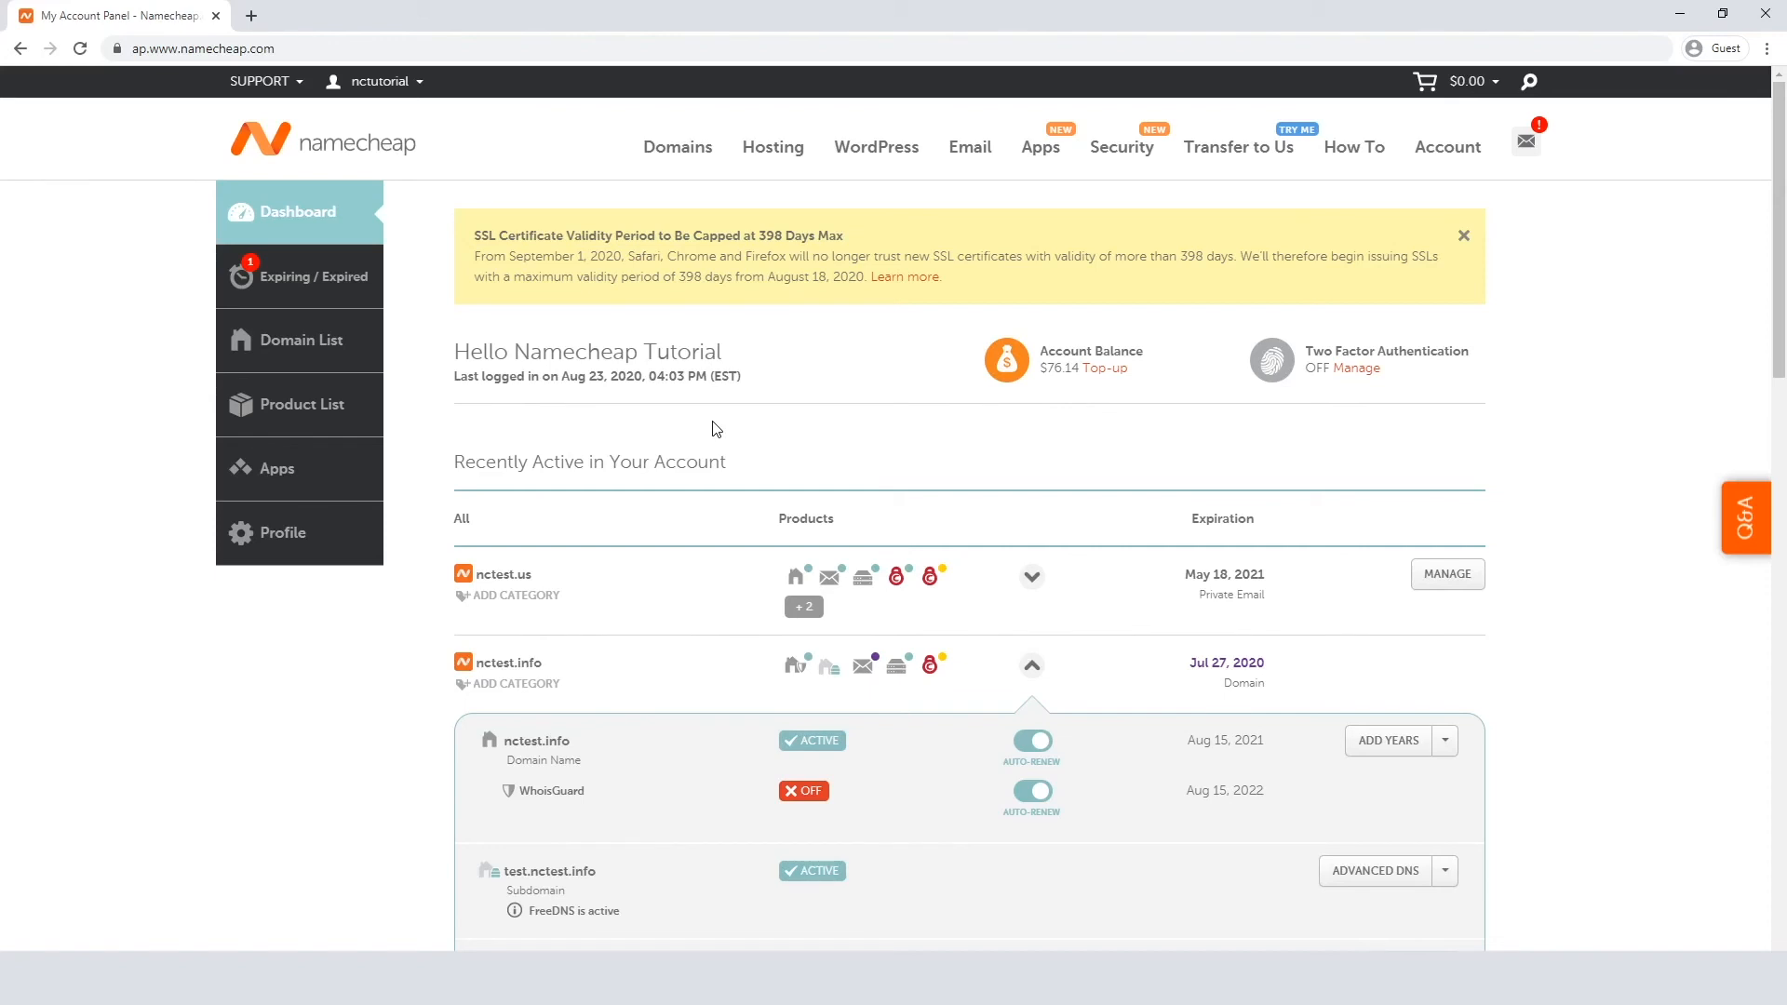
left_click(281, 533)
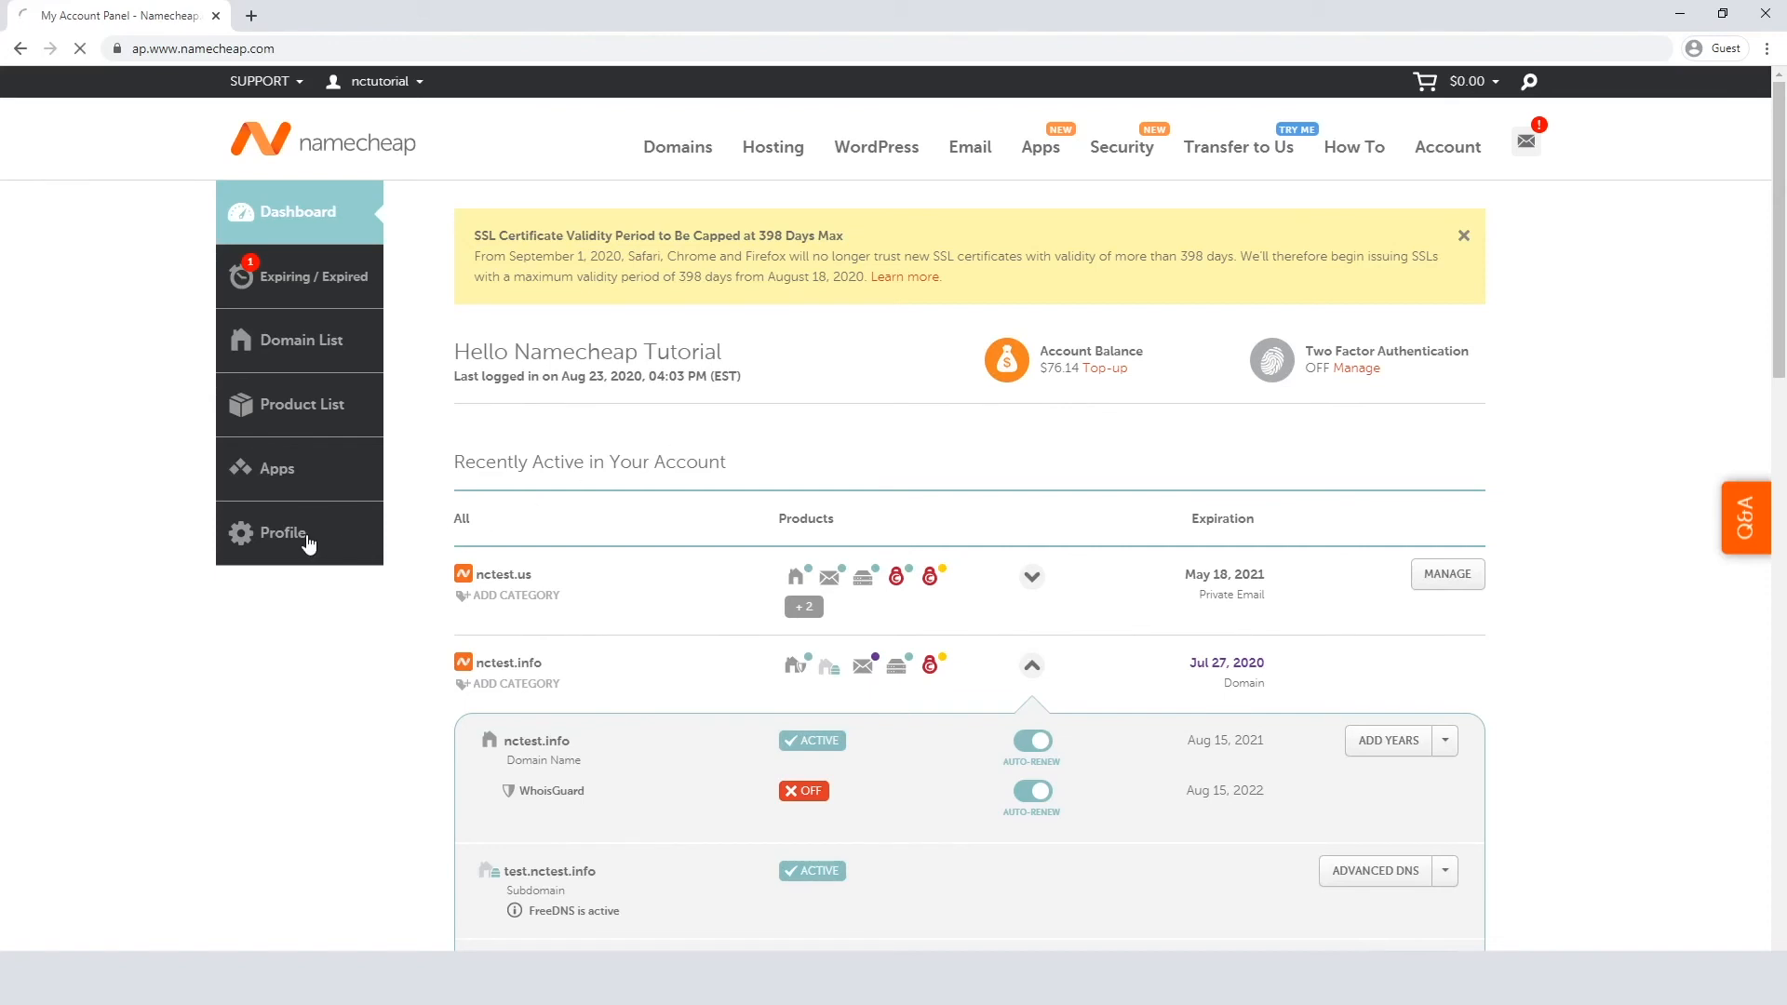
Reach Profile > Billing and start editing the account-wide Auto-Renewal setting
left_click(283, 536)
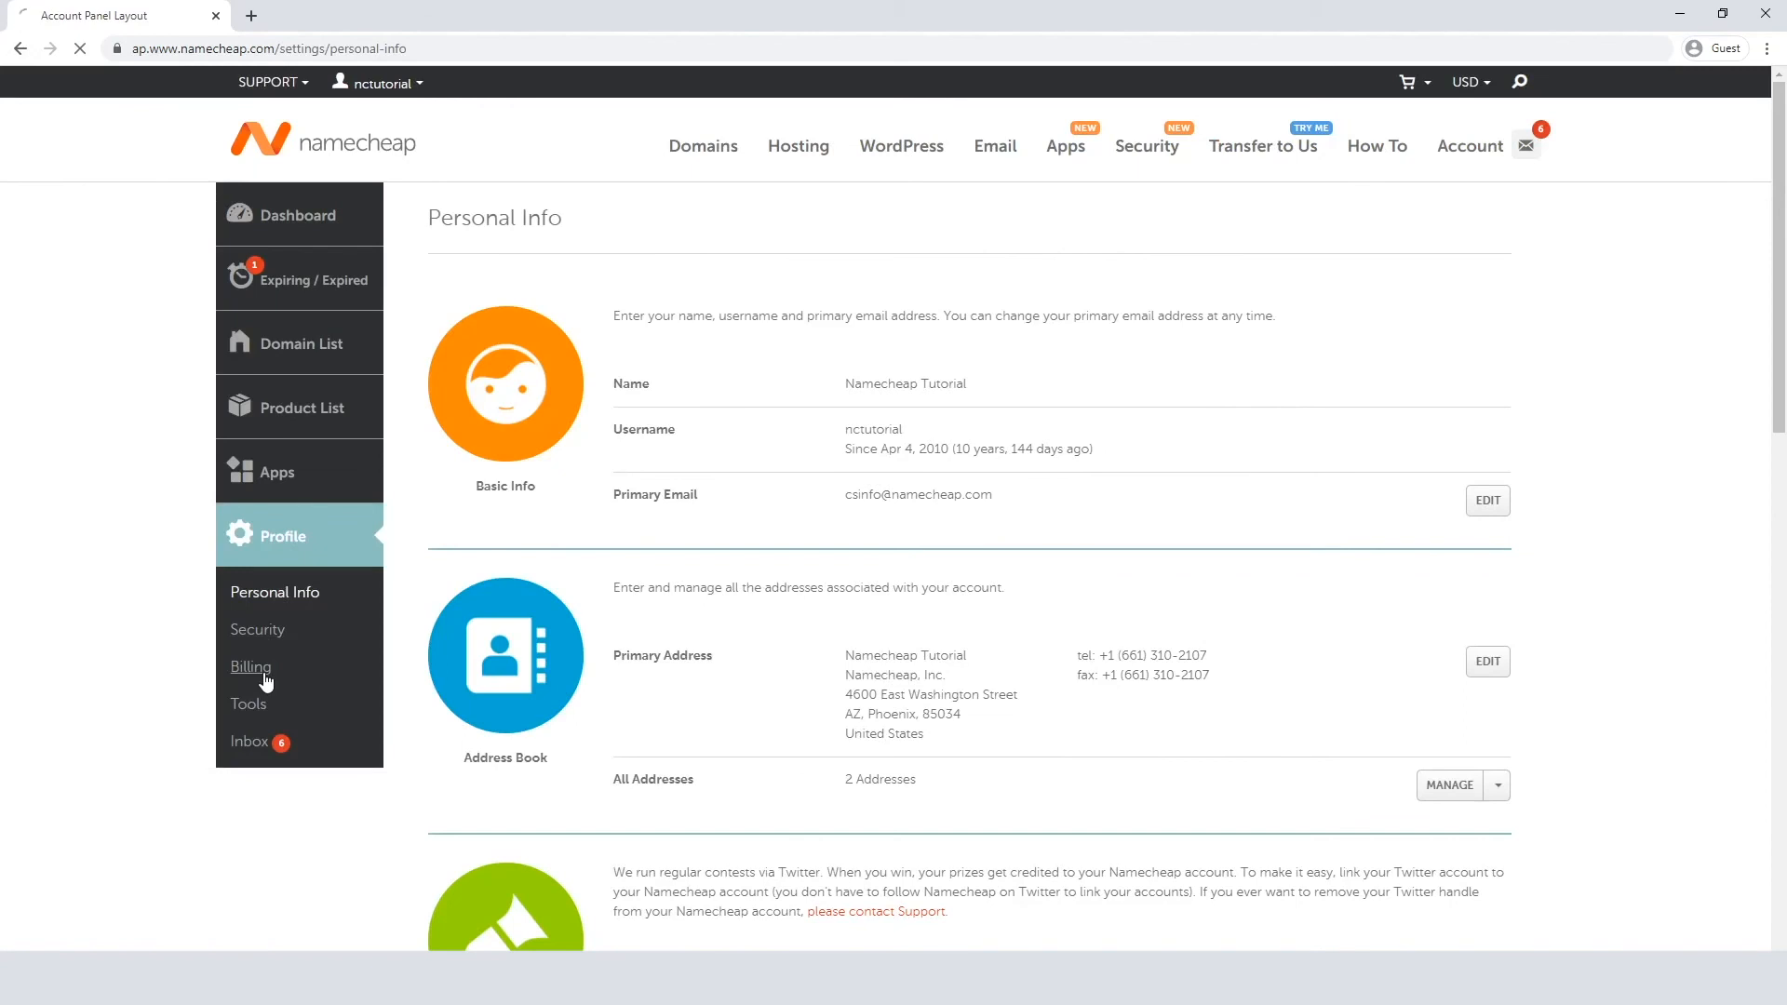
left_click(250, 666)
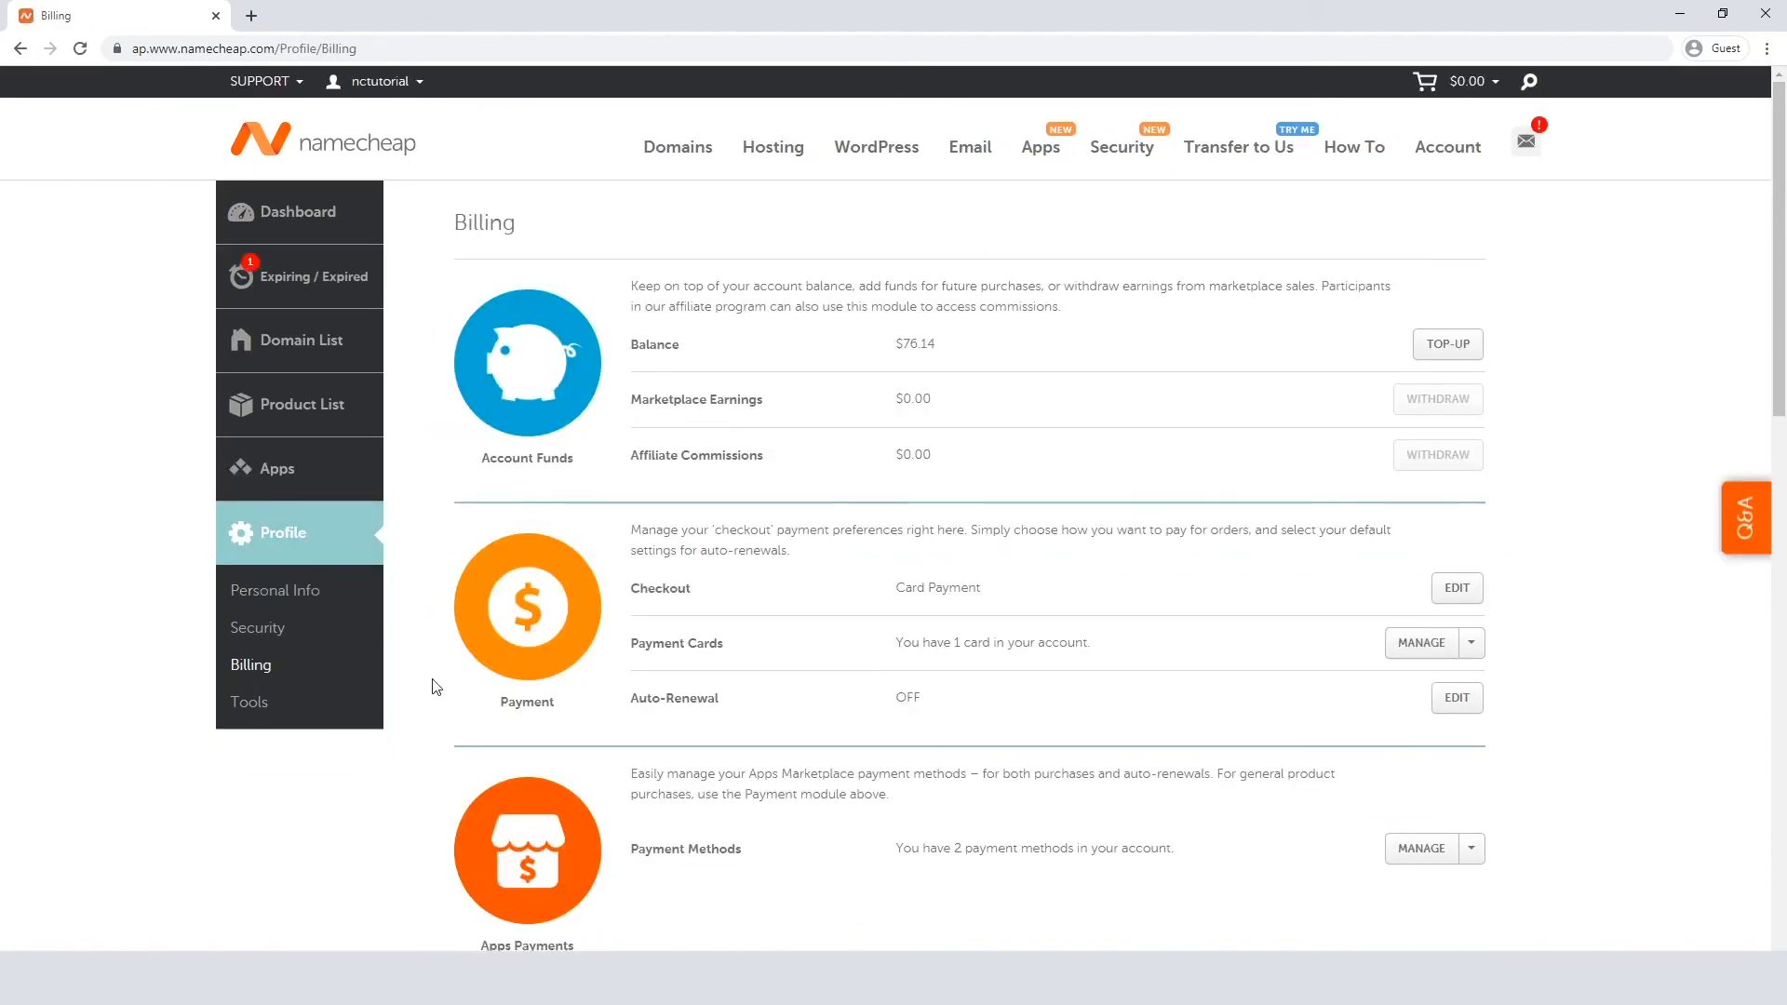
mouse_move(1455, 698)
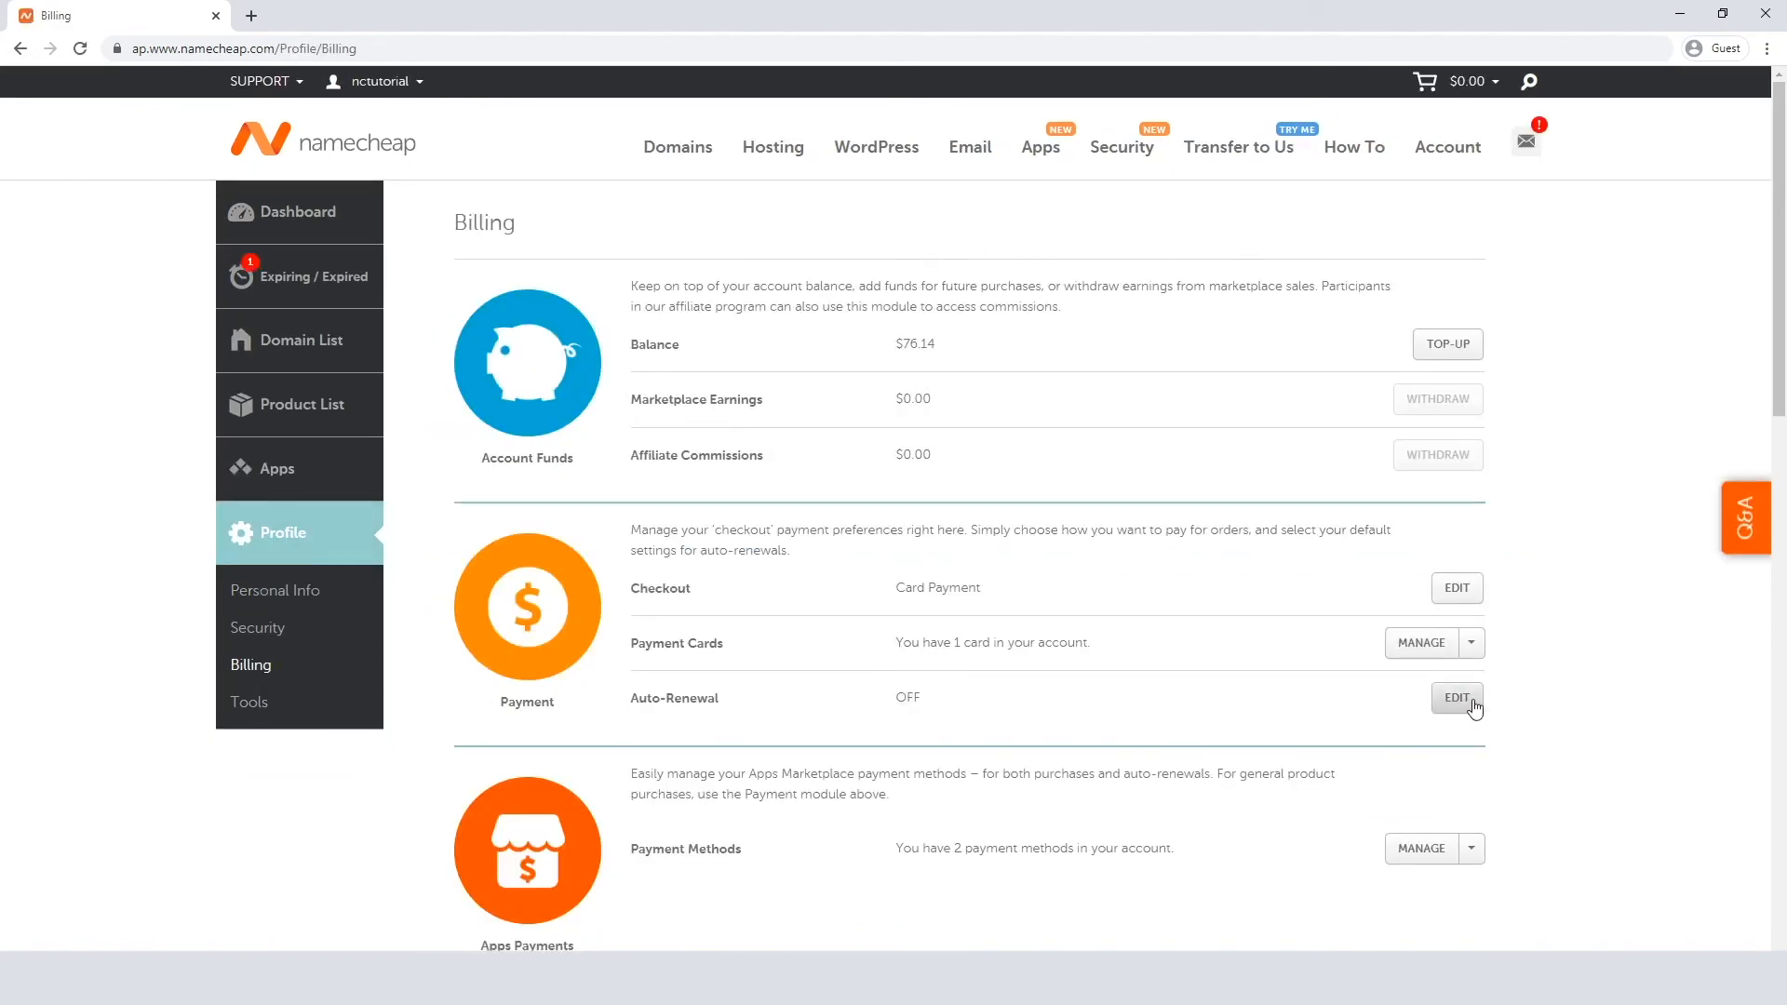
left_click(1456, 698)
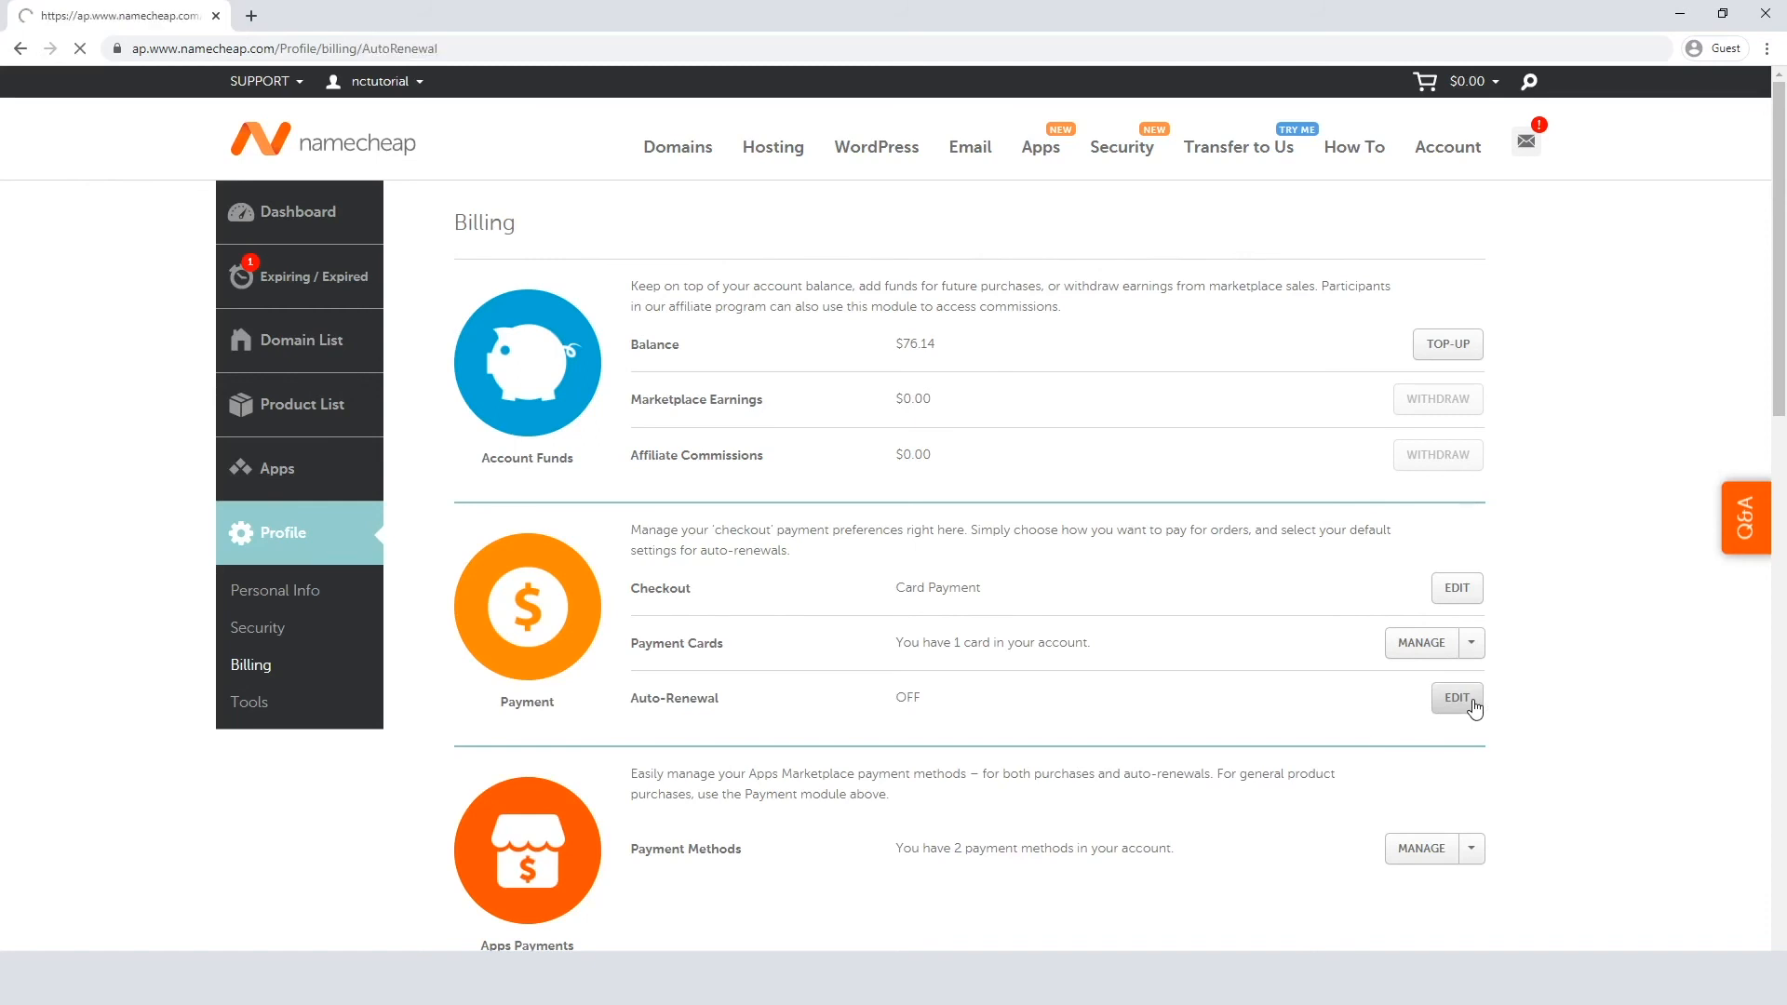
Tick Domains and all remaining product types for default auto-renewal and save the changes
left_click(1456, 699)
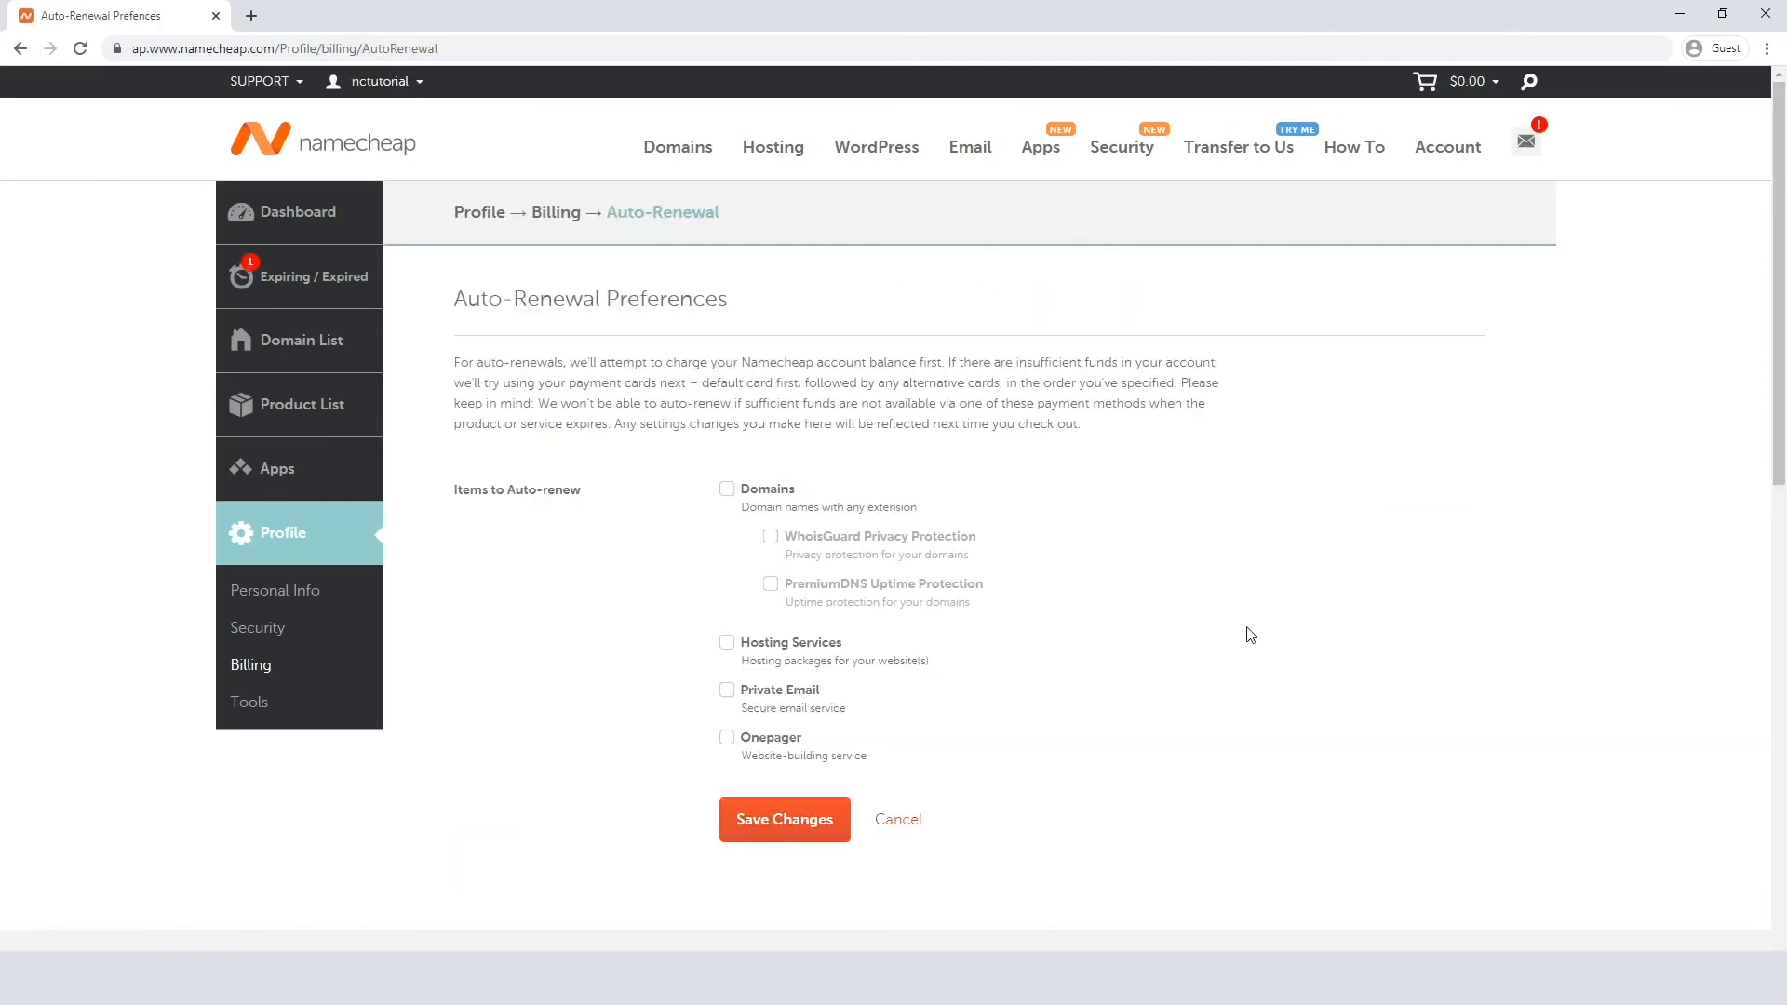
left_click(726, 487)
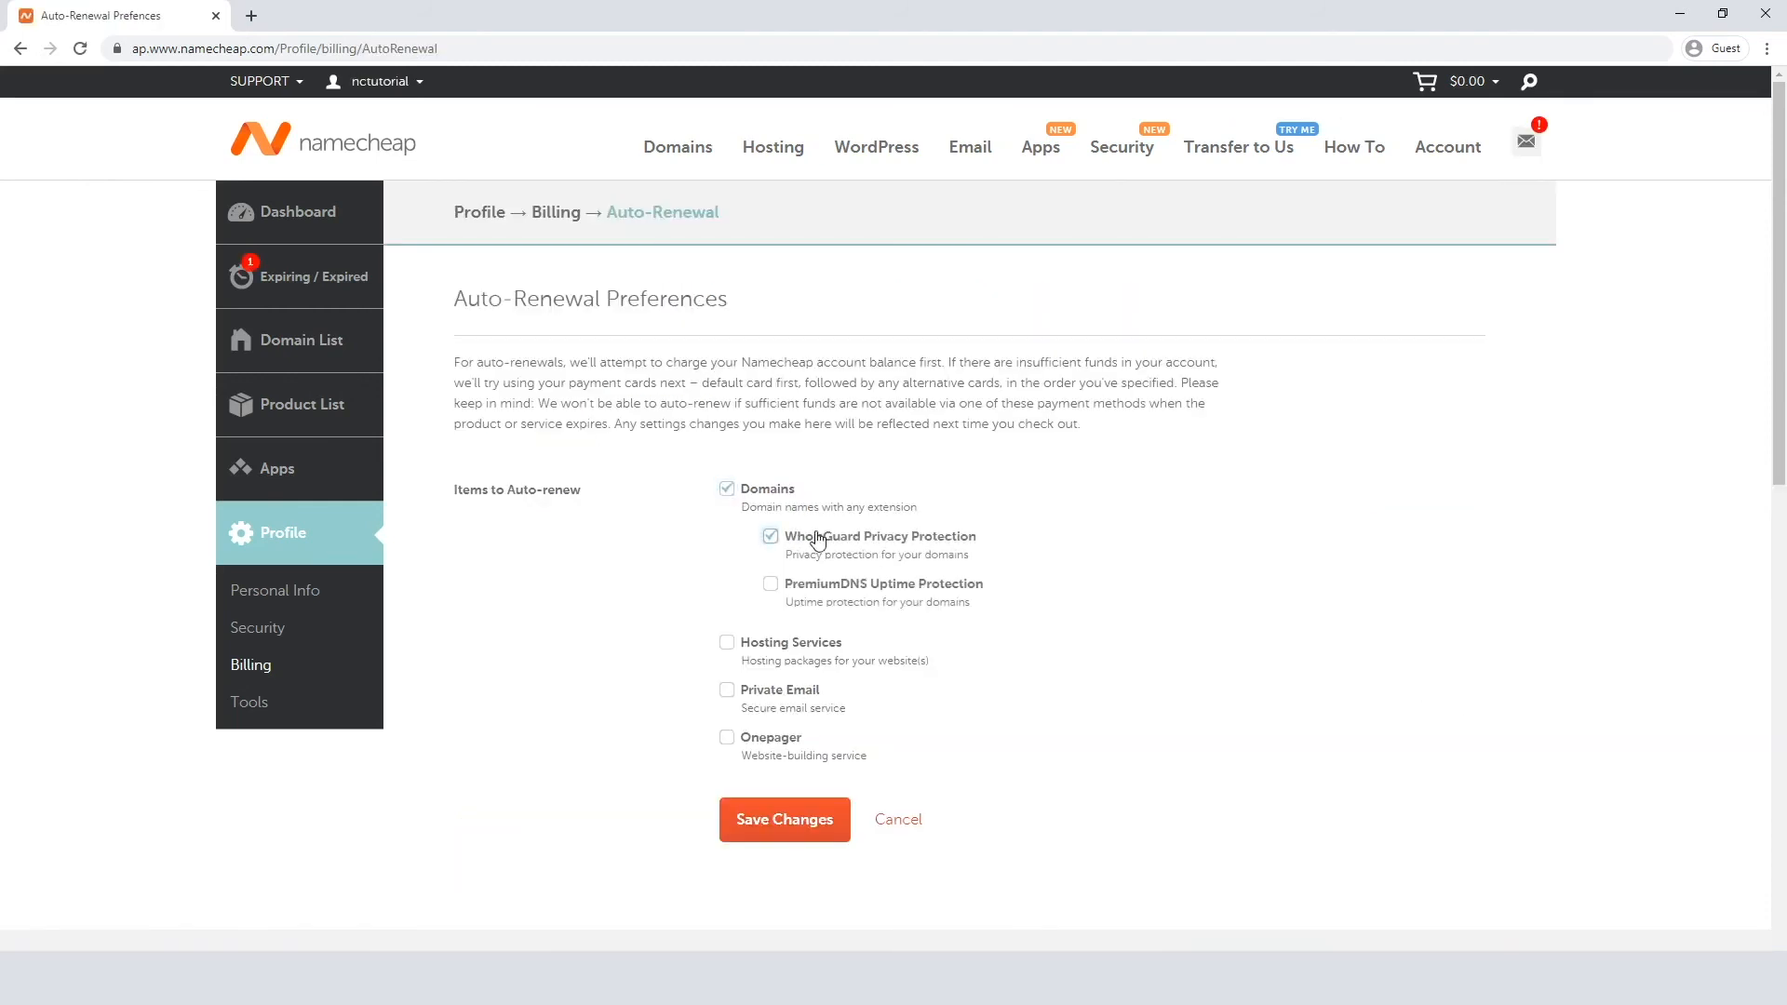
left_click(784, 820)
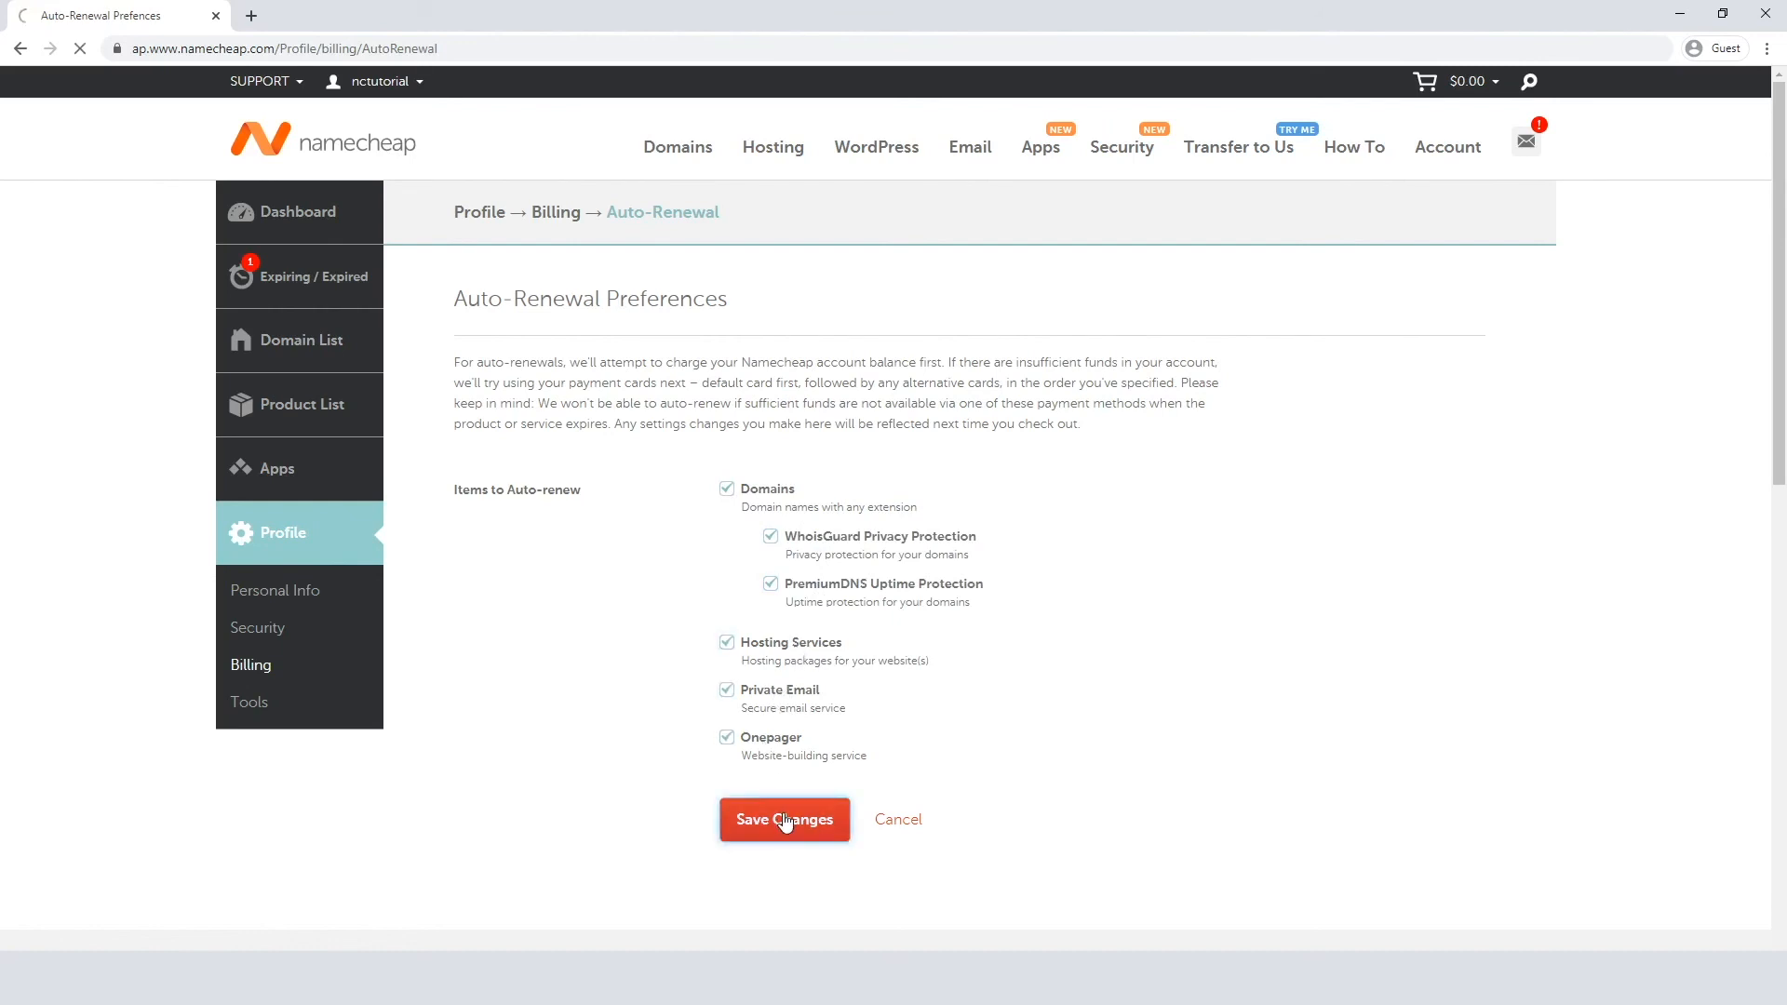
left_click(784, 819)
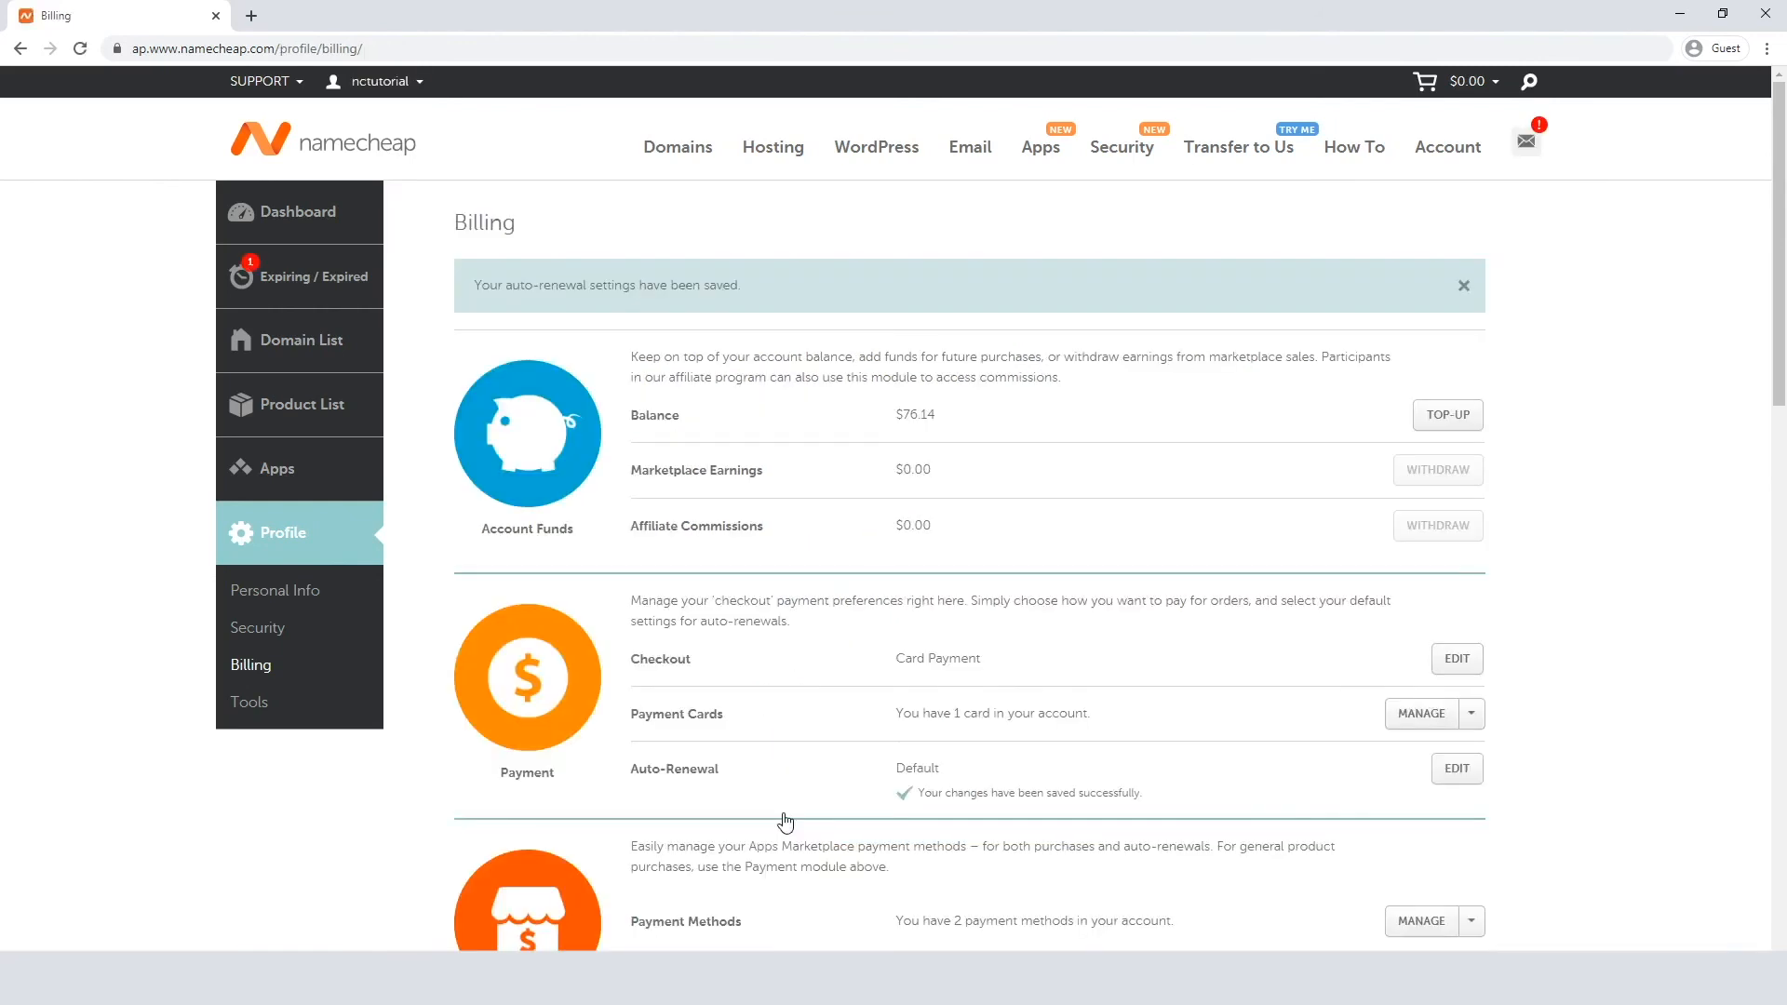